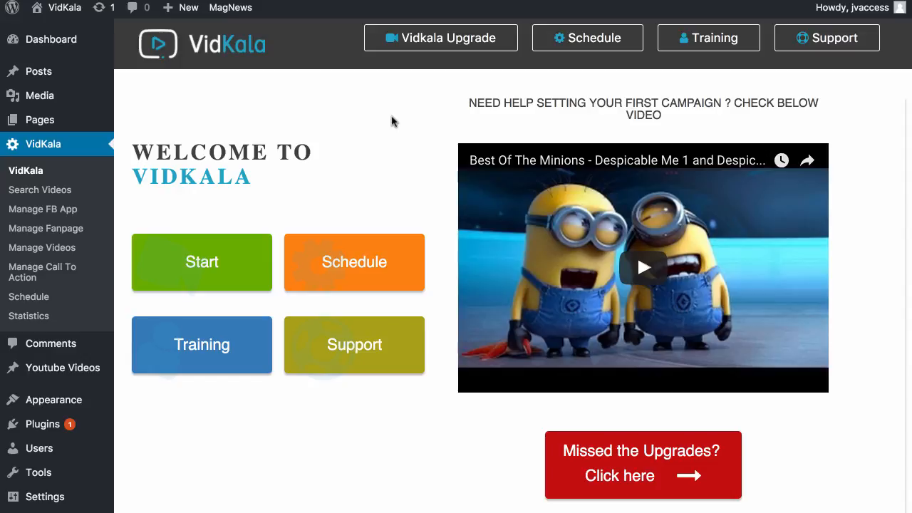
mouse_move(307, 117)
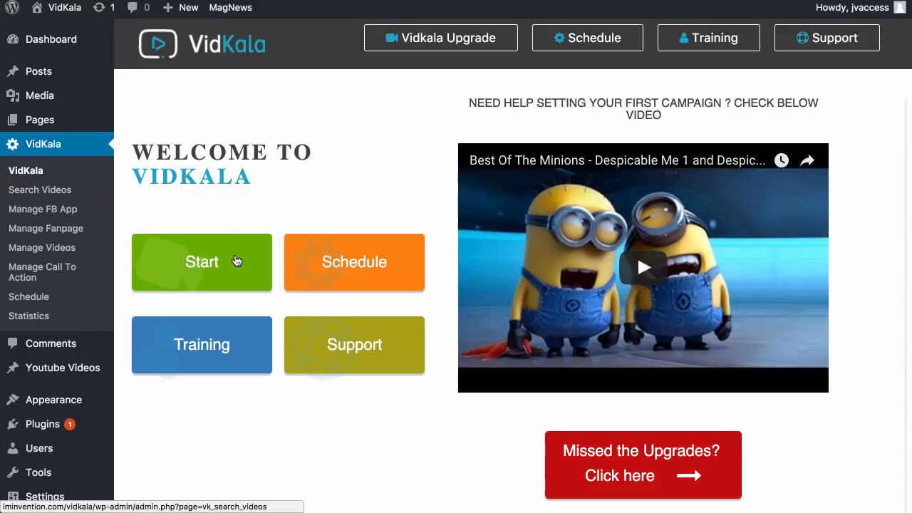
mouse_move(354, 359)
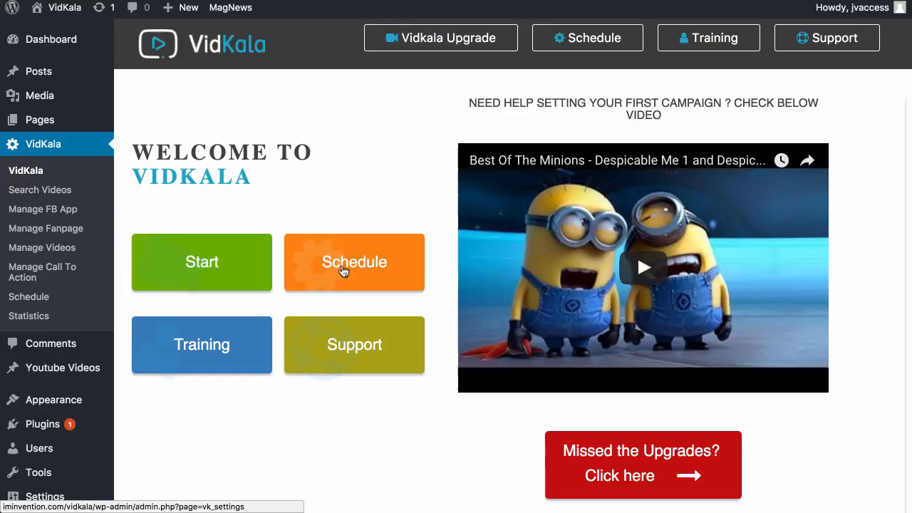
Start from the welcome screen, review the Facebook App and Fanpage pages, then land on Search YouTube Videos.
click(203, 262)
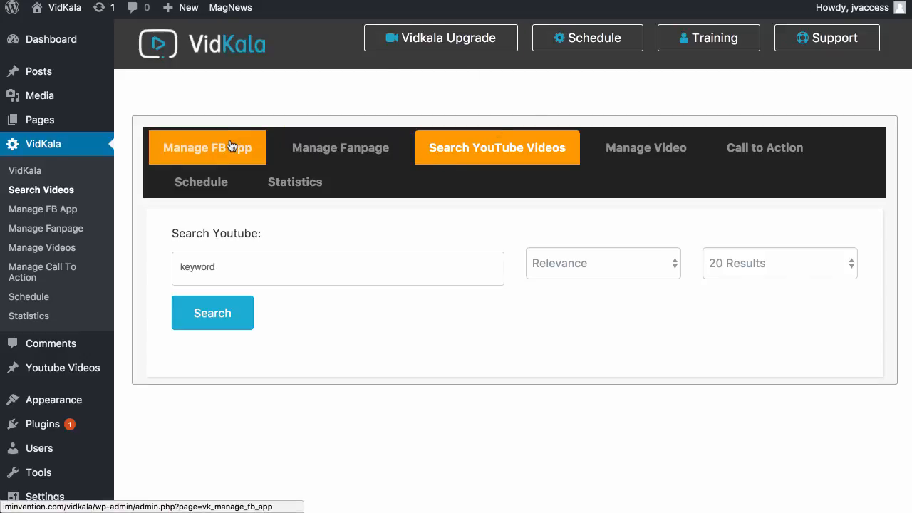
click(208, 147)
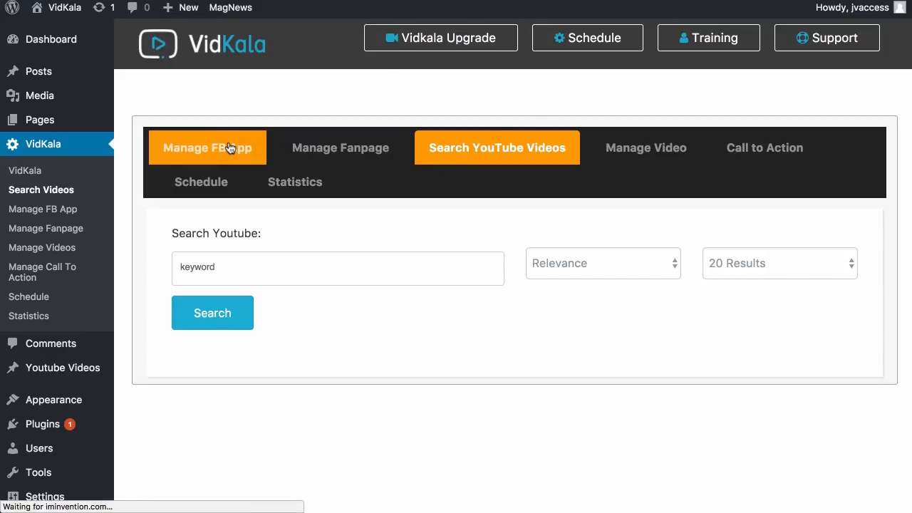
click(208, 147)
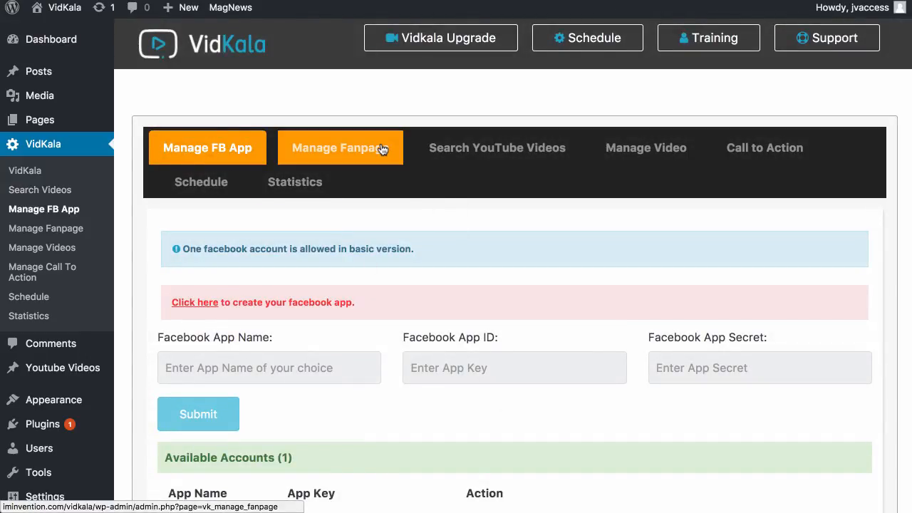
click(339, 147)
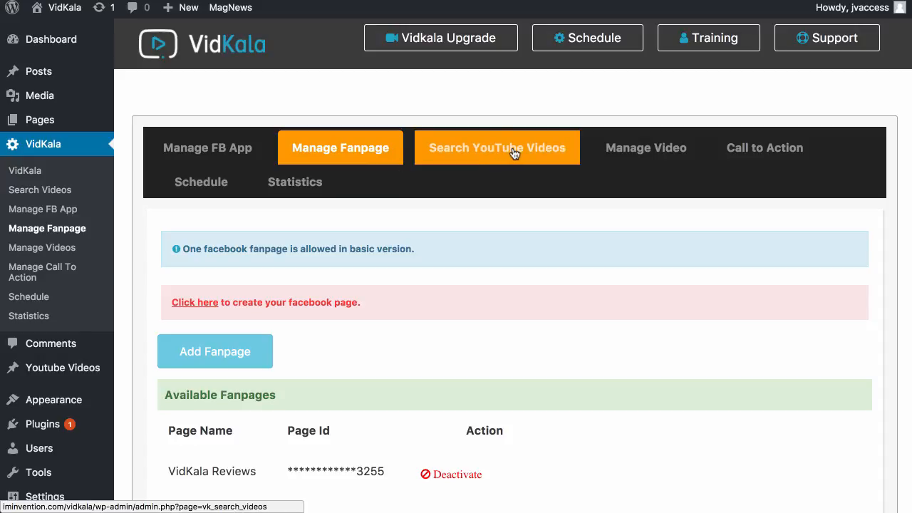
click(496, 147)
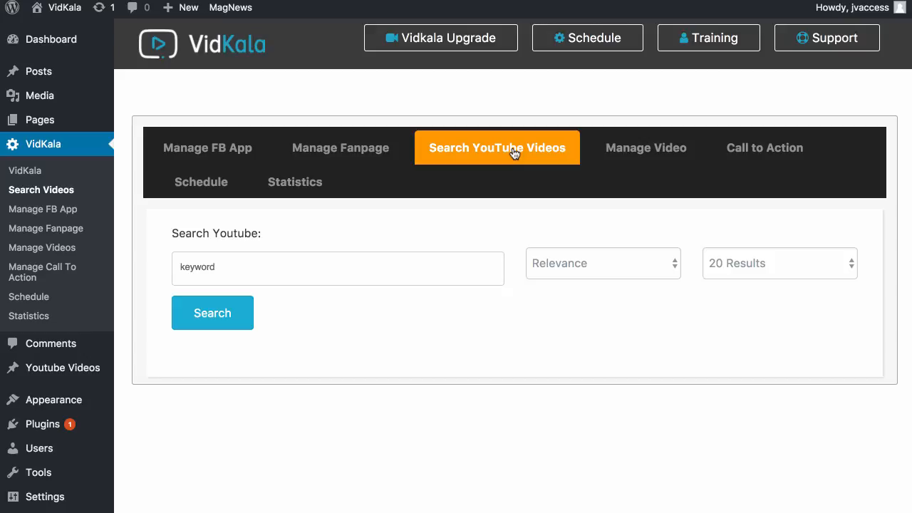
mouse_move(498, 155)
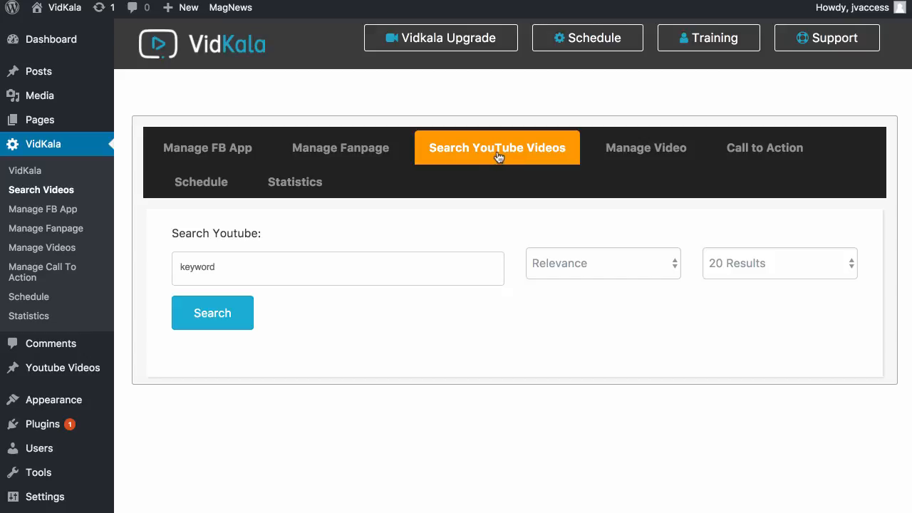
mouse_move(764, 147)
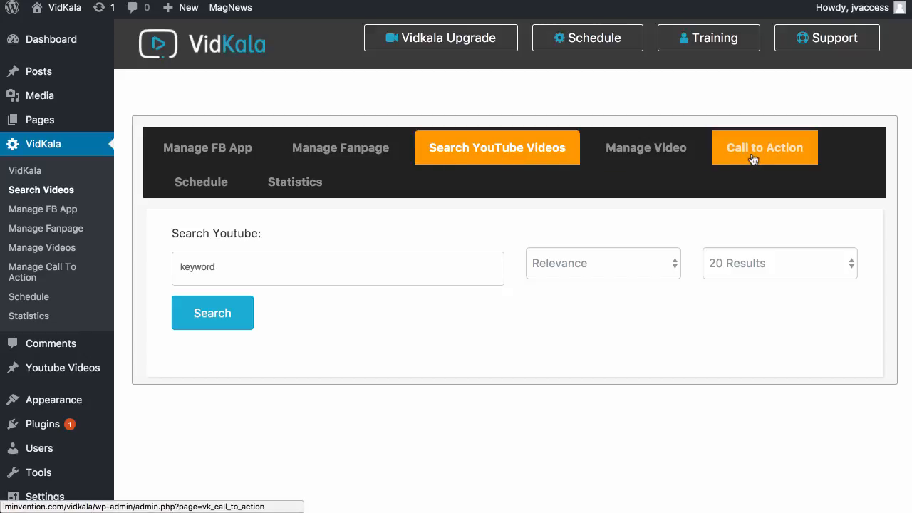
click(764, 147)
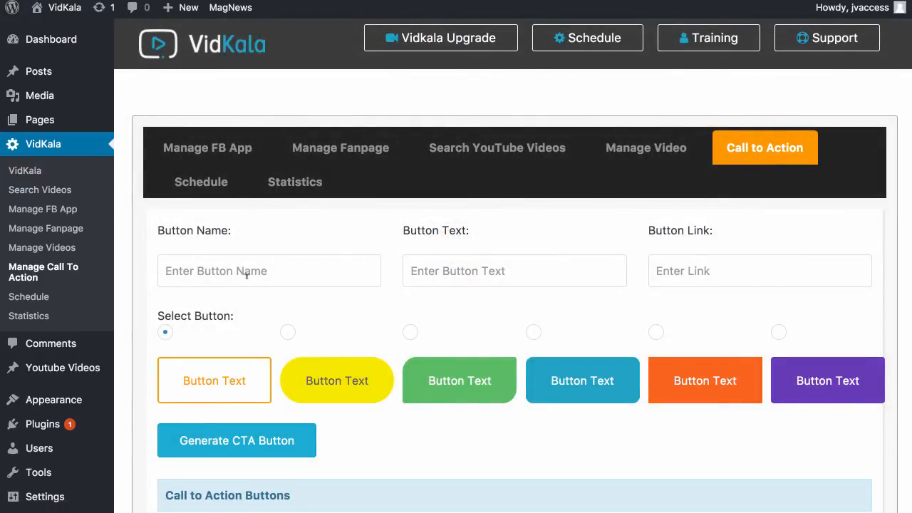
text(Bu)
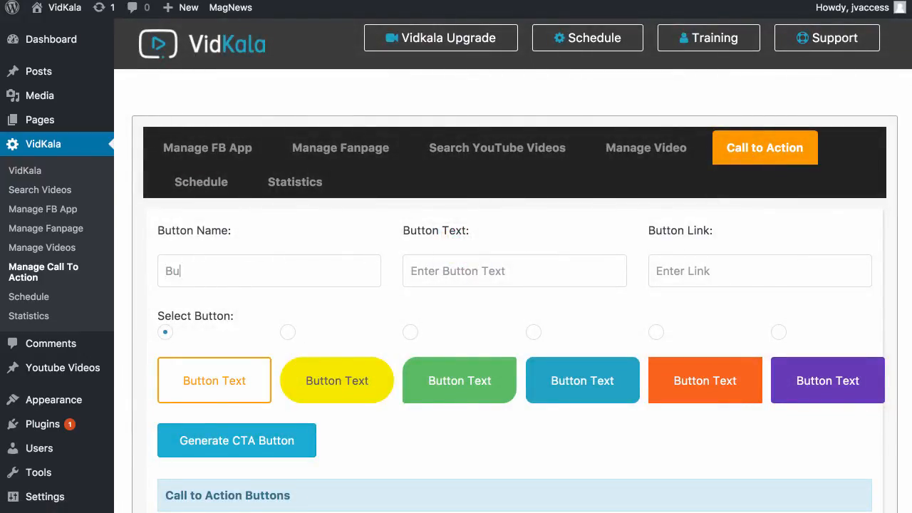
text(tton)
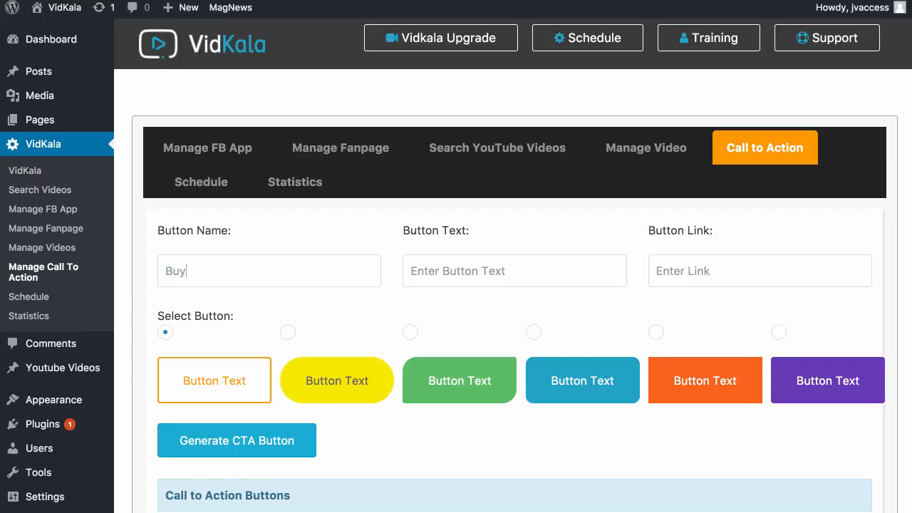
text(Now)
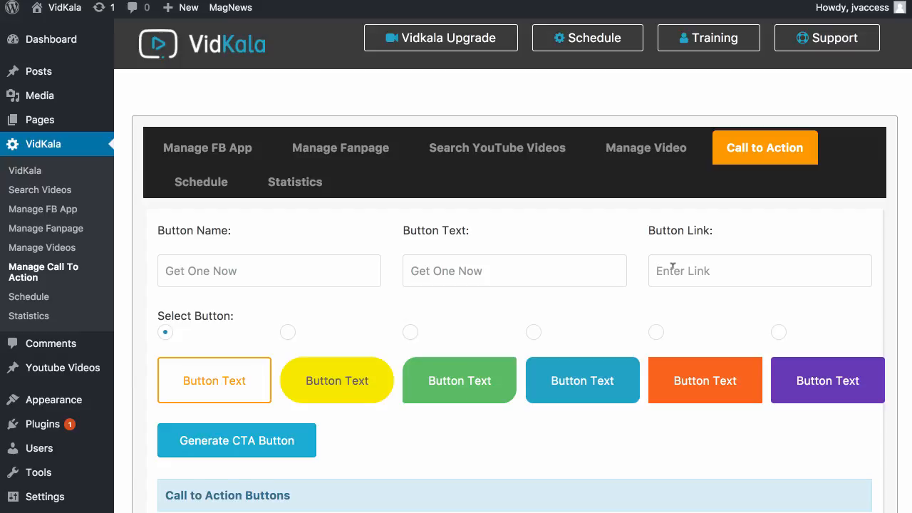
text(http://)
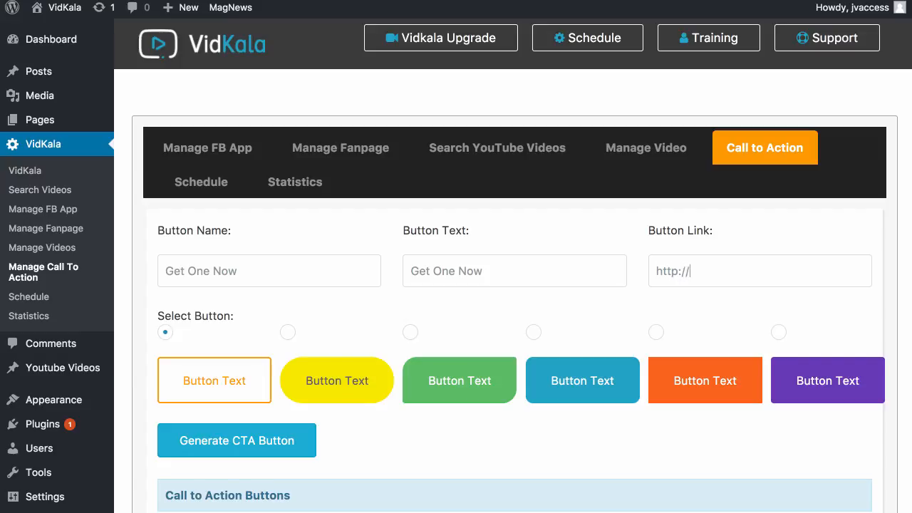
text(sam)
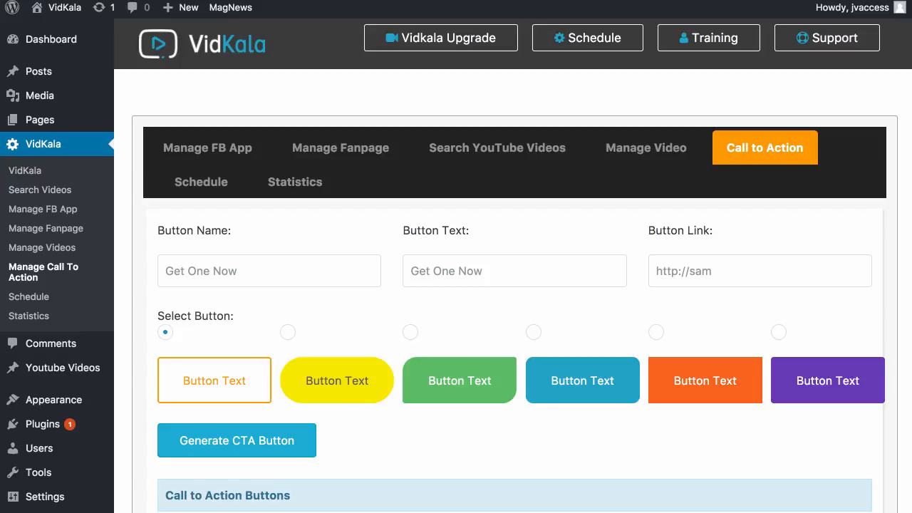
text(spreview)
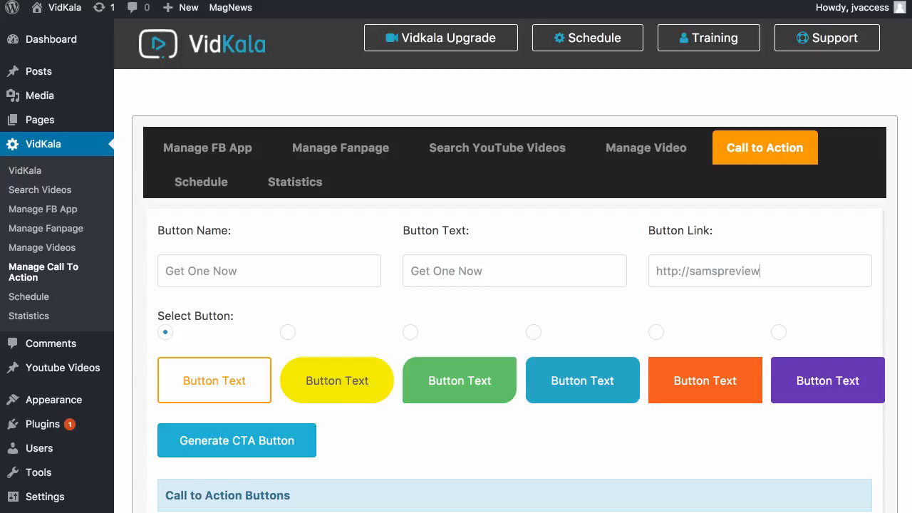
text(s.com)
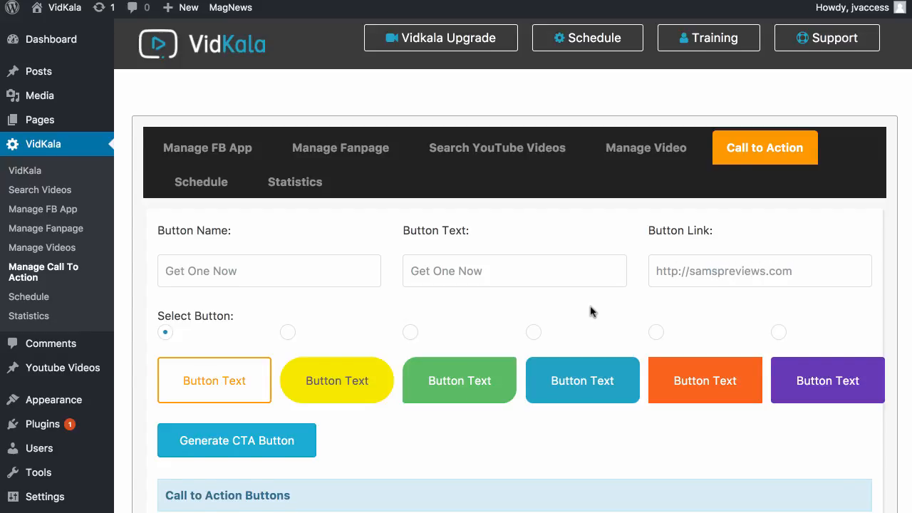
Choose the orange button style over blue and generate the Get One Now CTA button.
scroll(down, 3)
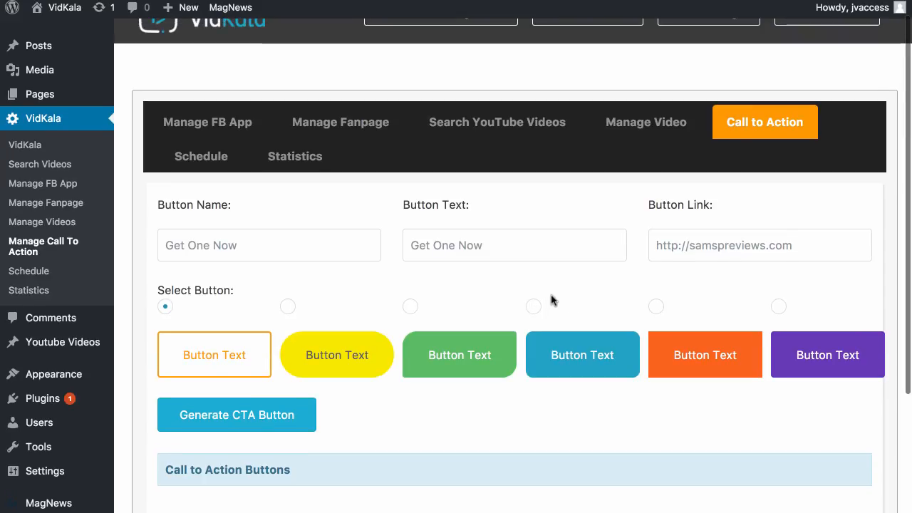
scroll(down, 3)
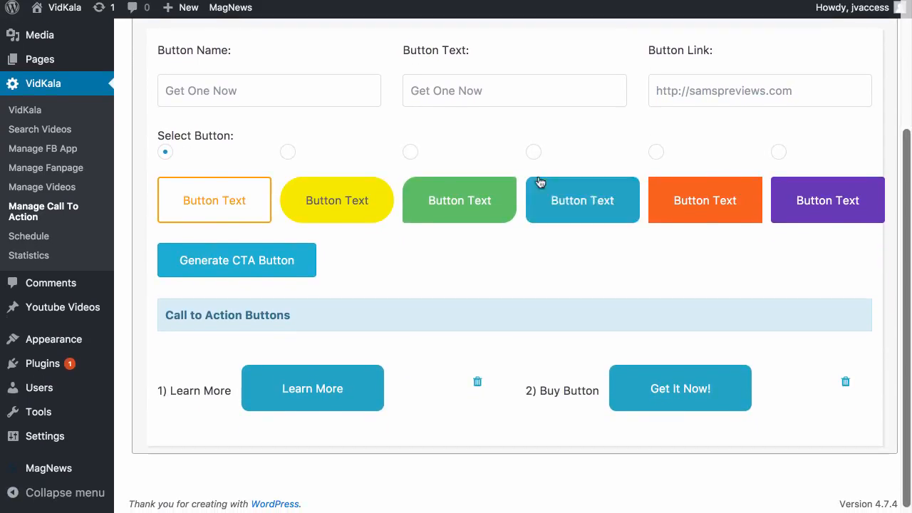
click(533, 151)
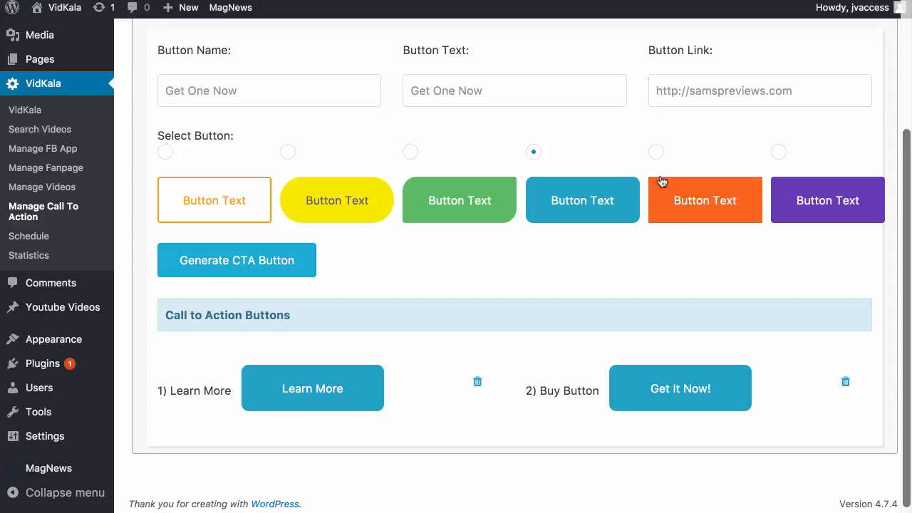
click(656, 151)
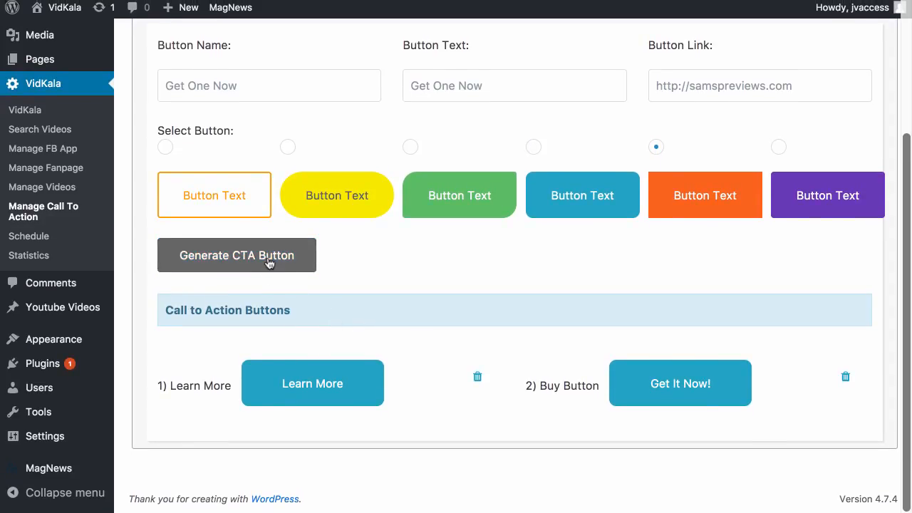
click(236, 255)
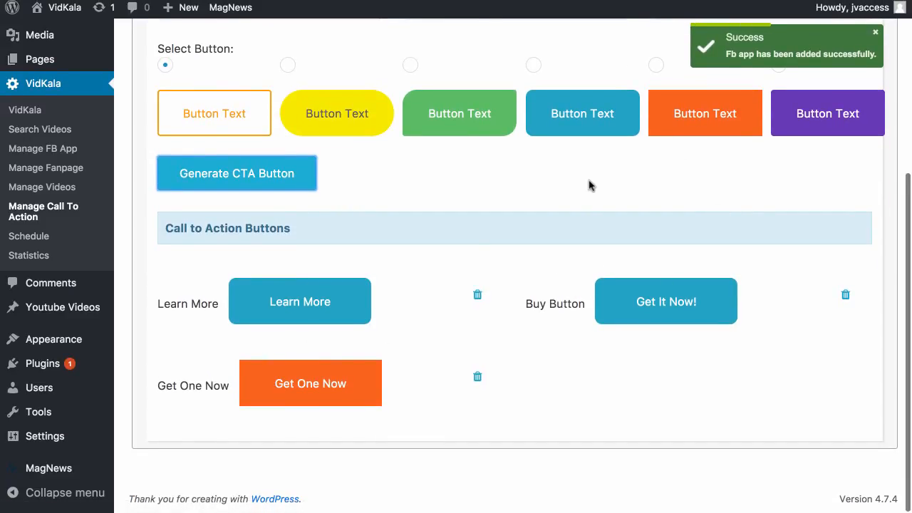
scroll(up, 3)
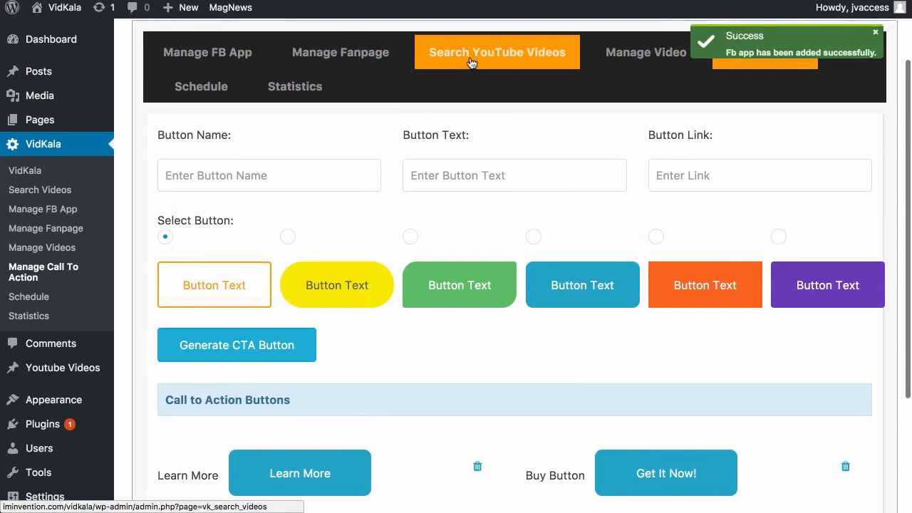
click(496, 51)
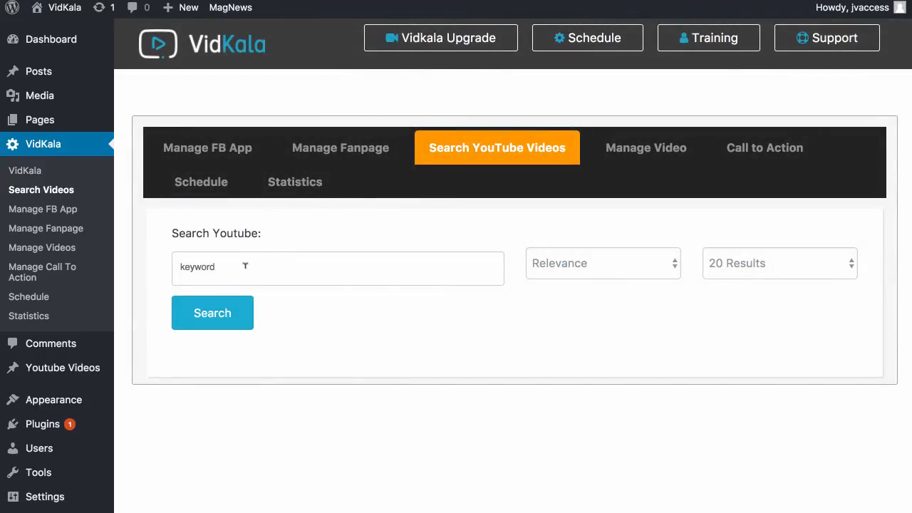
text(apple)
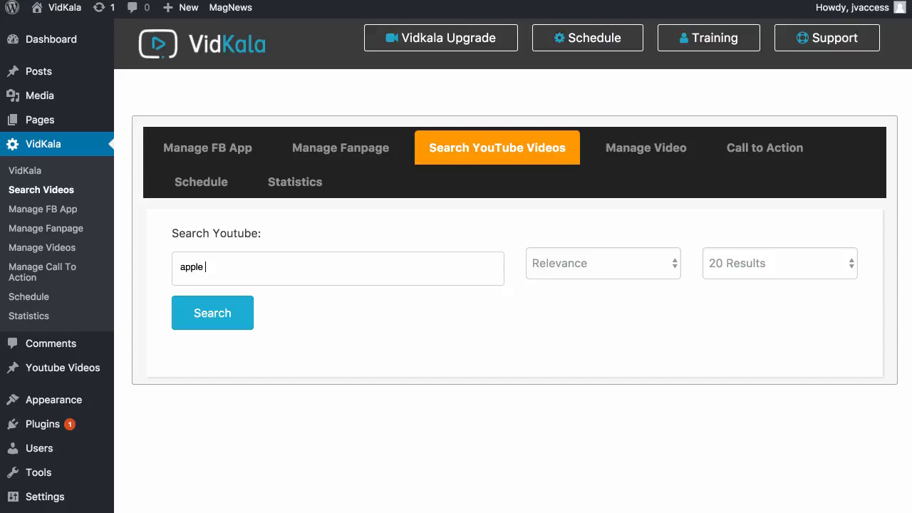
text(watch re)
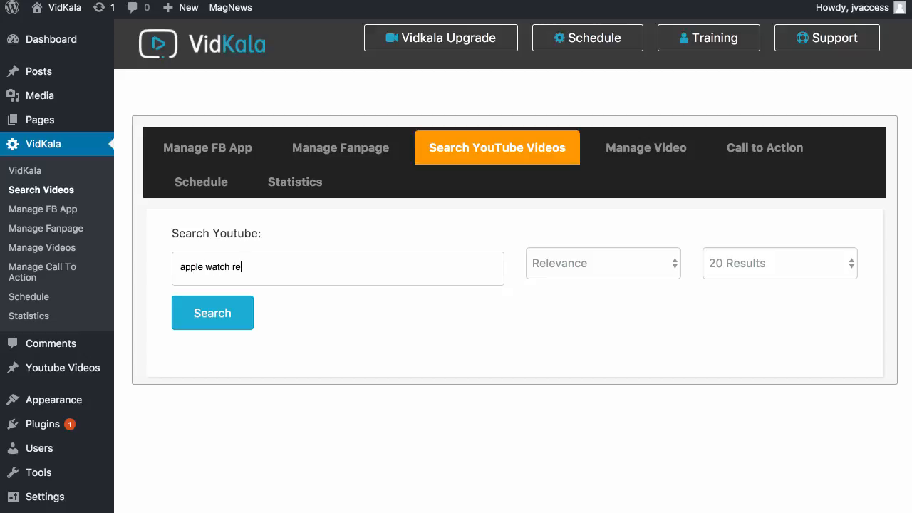
key(Backspace)
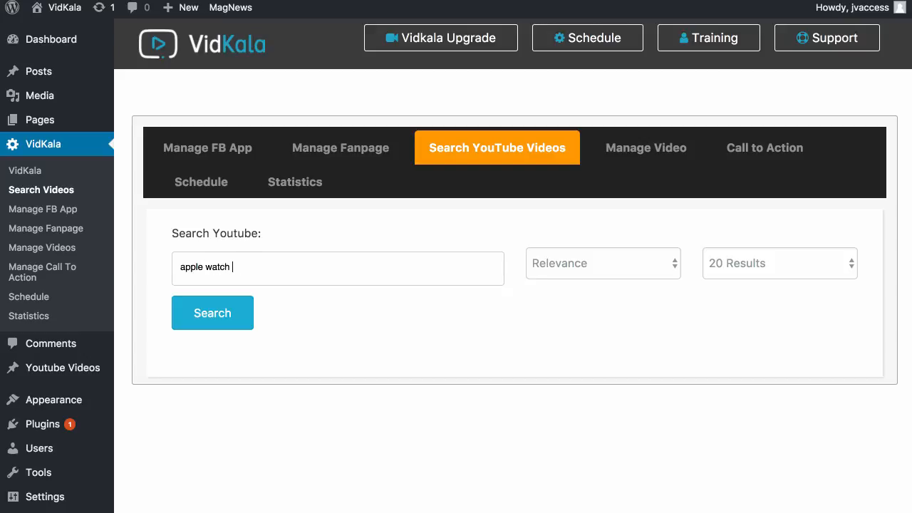
click(213, 312)
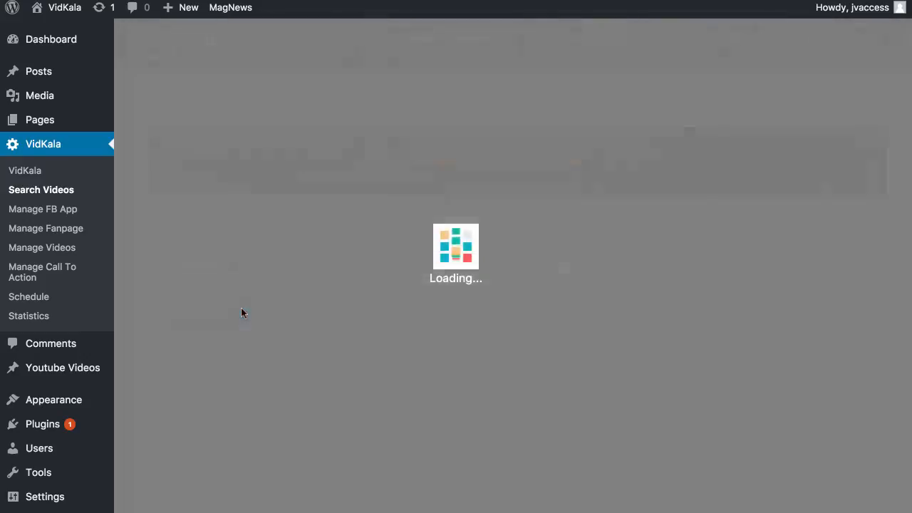
mouse_move(259, 315)
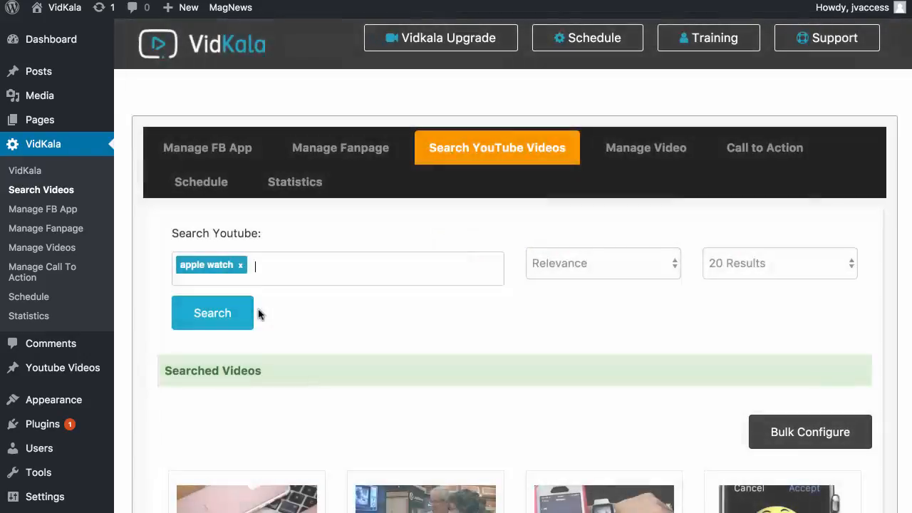
mouse_move(281, 293)
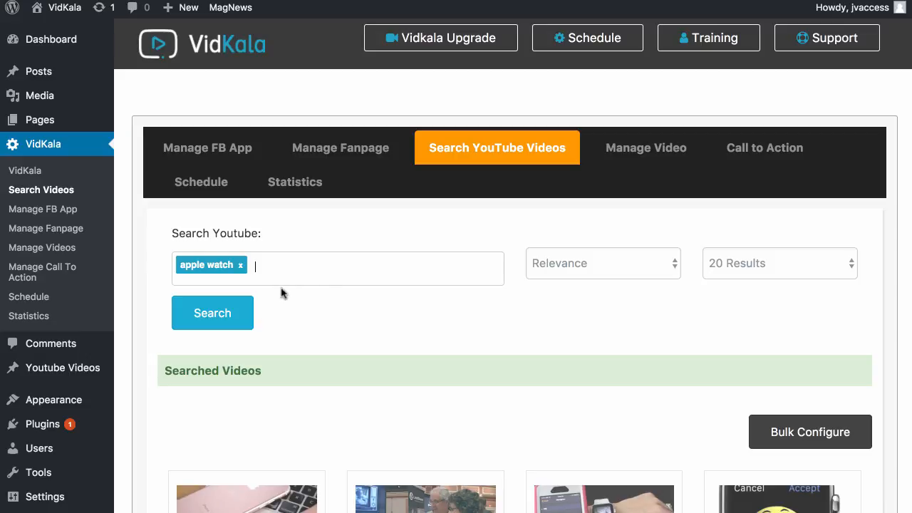
scroll(down, 3)
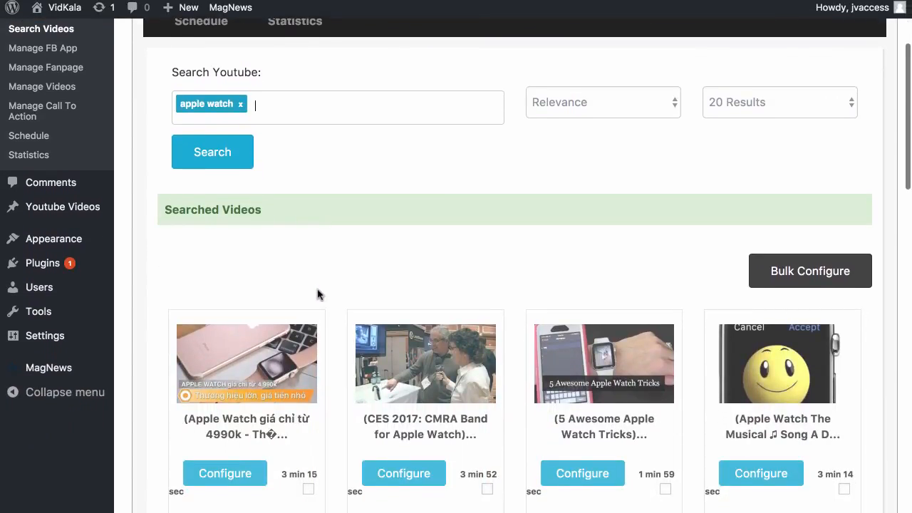
scroll(down, 3)
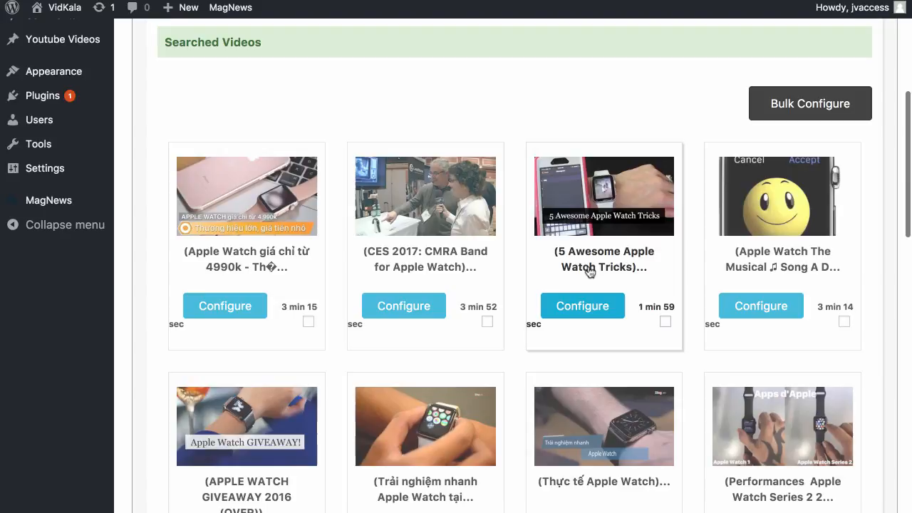
mouse_move(590, 278)
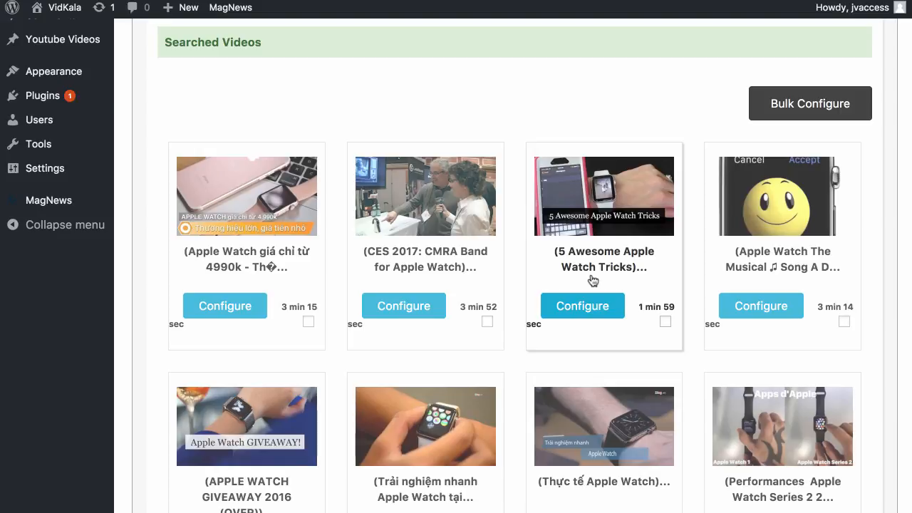
Configure the 5 Awesome Apple Watch Tricks video and retitle it 'Cool Things You Can Do With The Apple...'.
click(582, 305)
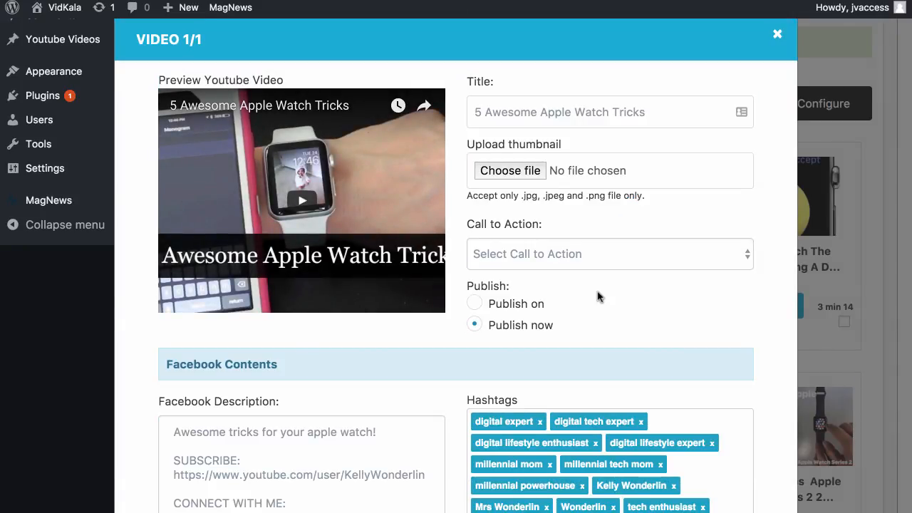
mouse_move(596, 278)
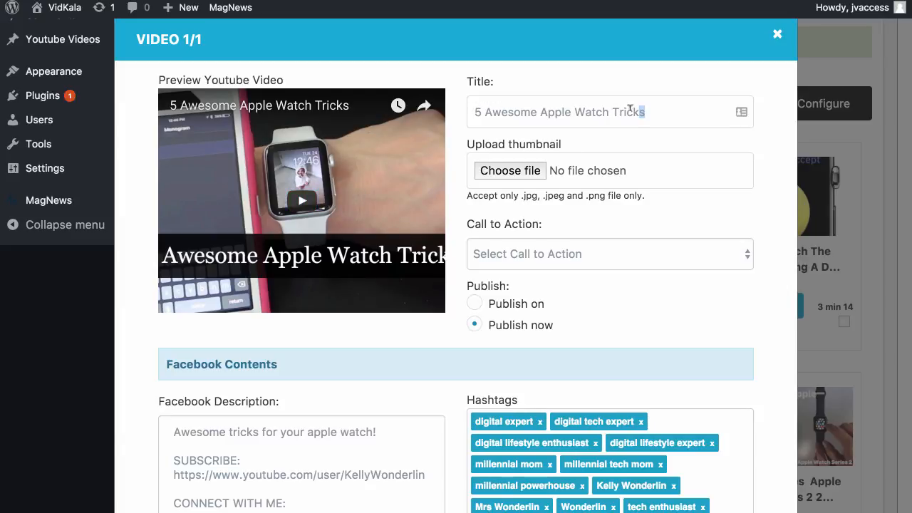
triple_click(559, 112)
text(5)
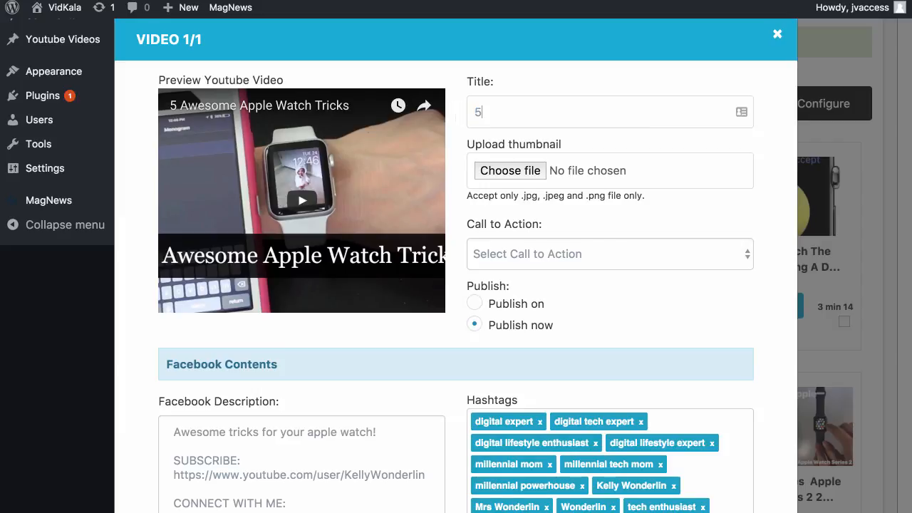
text(Cool Thi)
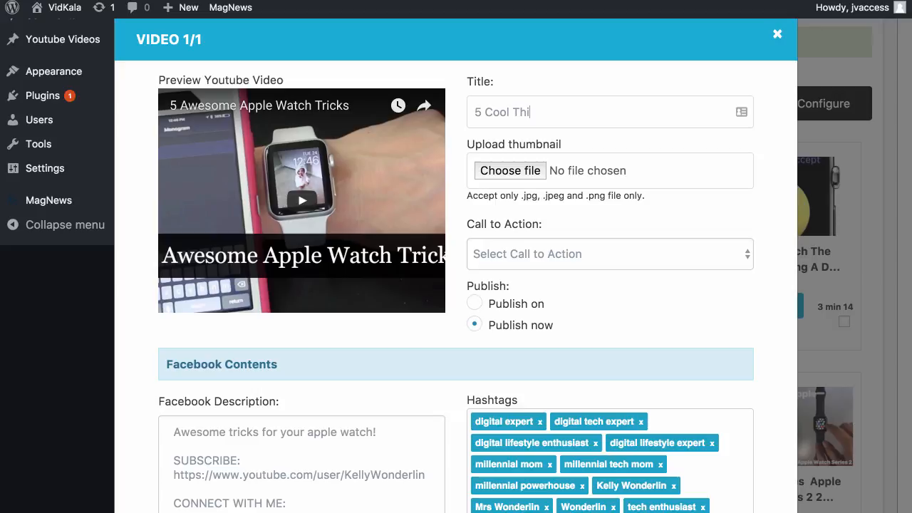
text(ngs You Can)
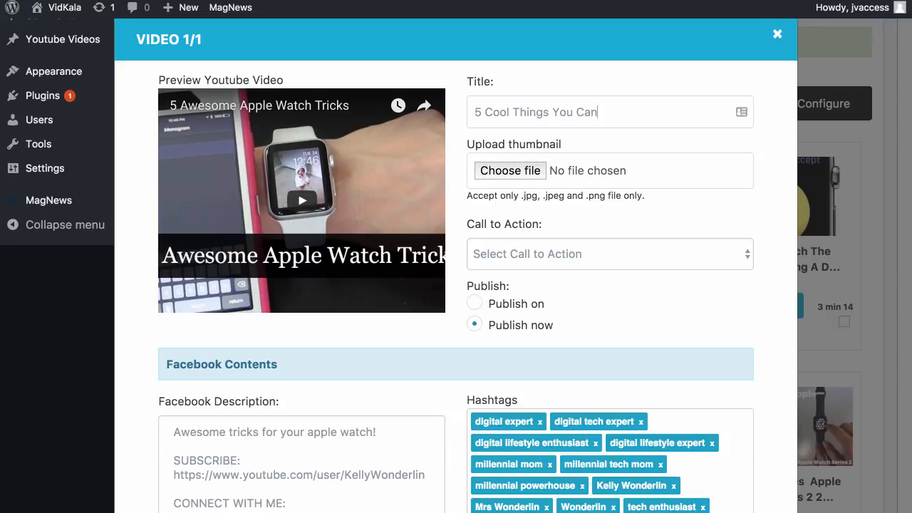
text(Do With The Apple Watc)
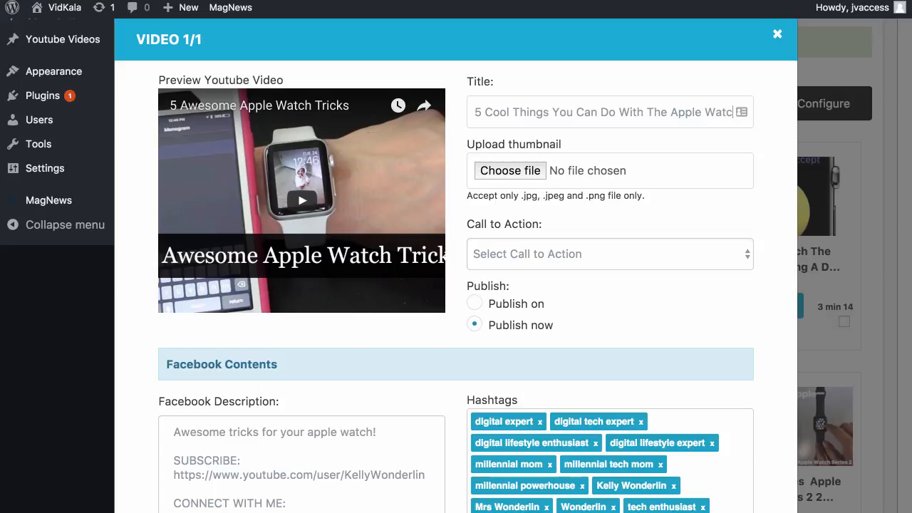
Set the video's Call to Action to the Get One Now button.
scroll(down, 3)
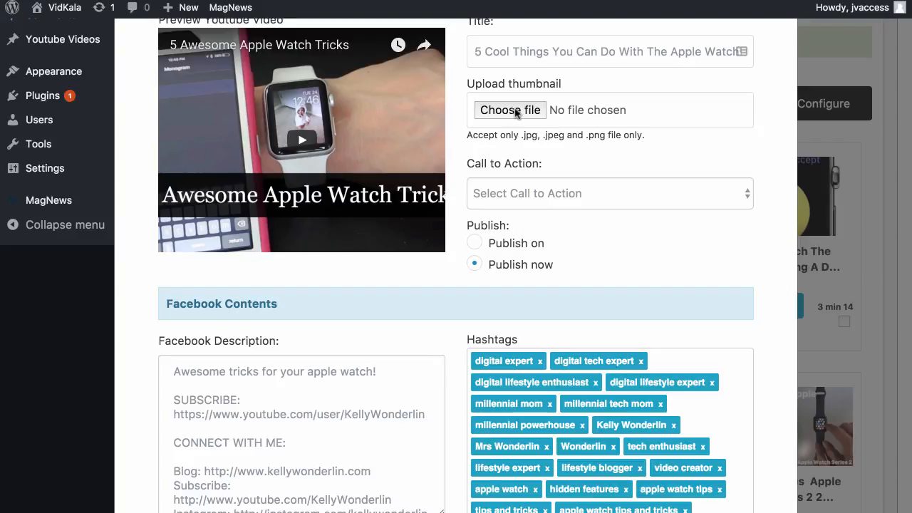
click(610, 194)
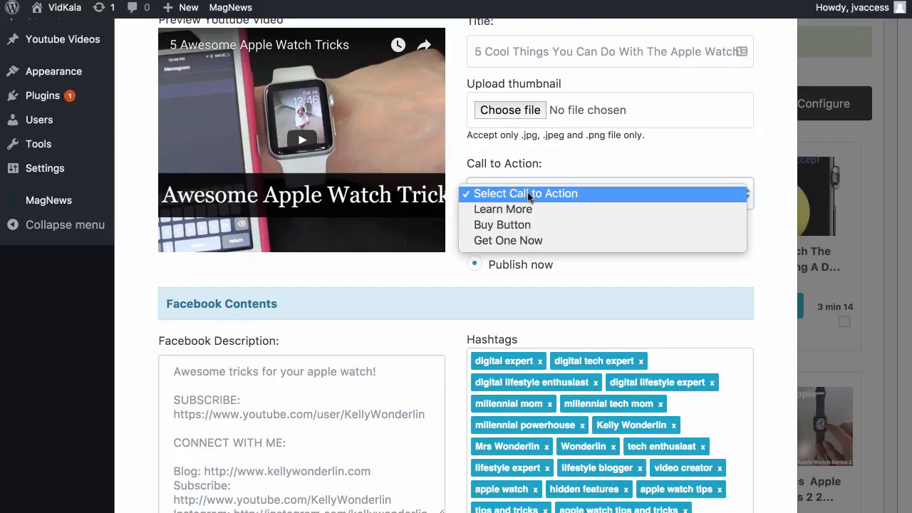
mouse_move(549, 208)
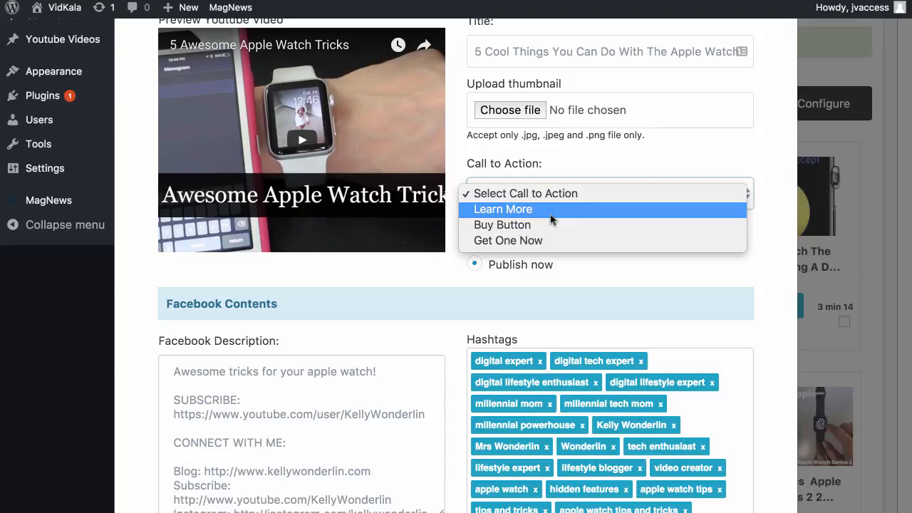
mouse_move(528, 225)
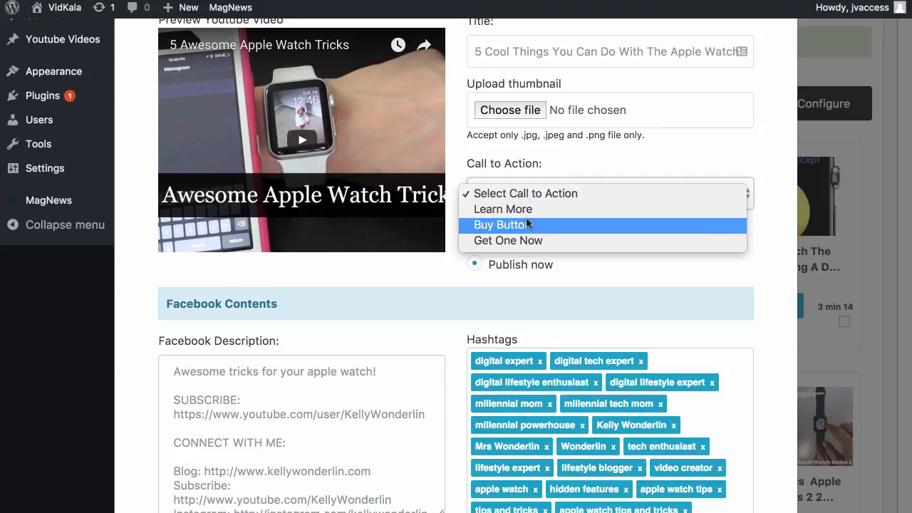
mouse_move(509, 240)
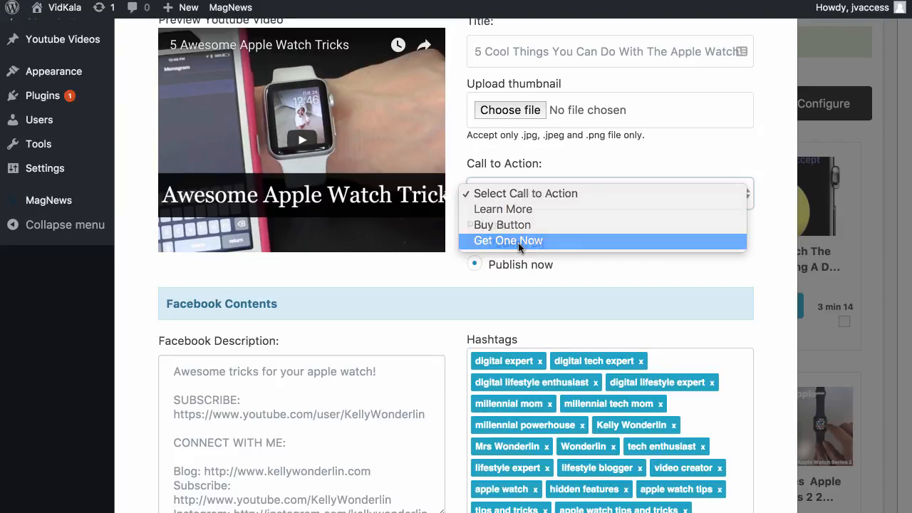
click(507, 239)
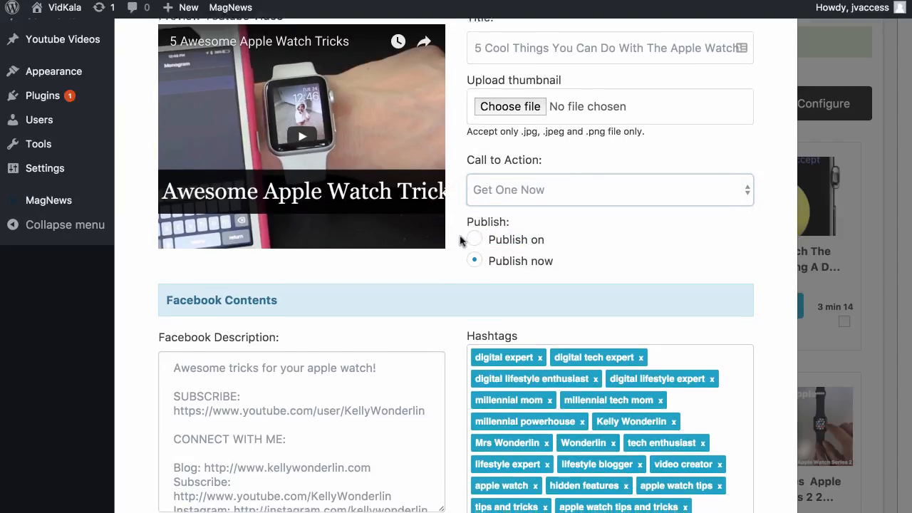
scroll(up, 3)
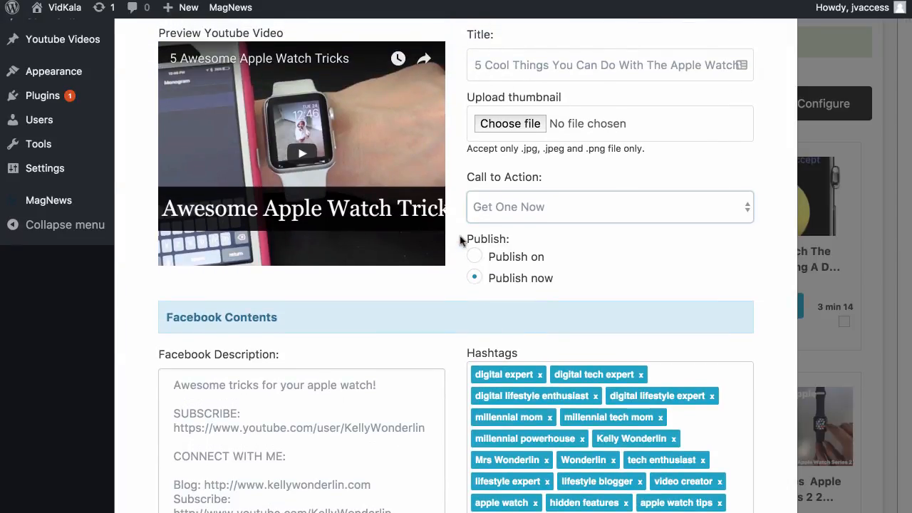
scroll(down, 3)
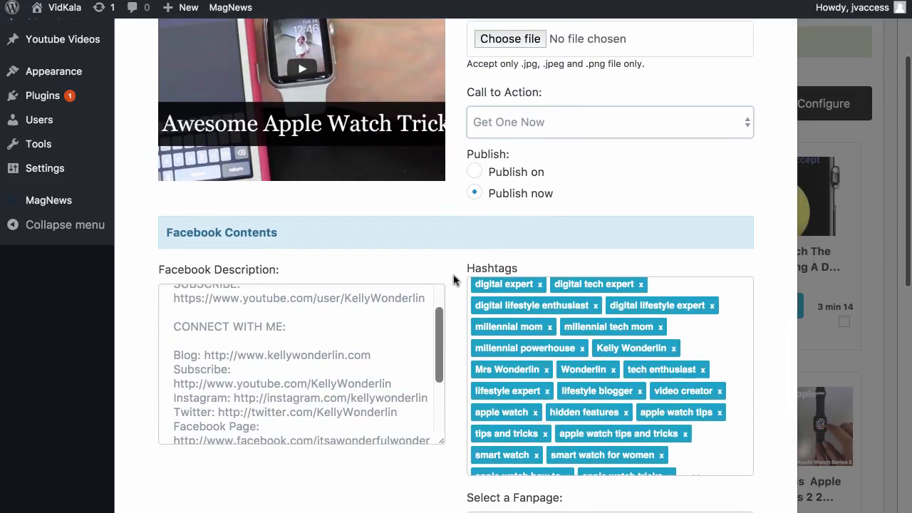
scroll(down, 3)
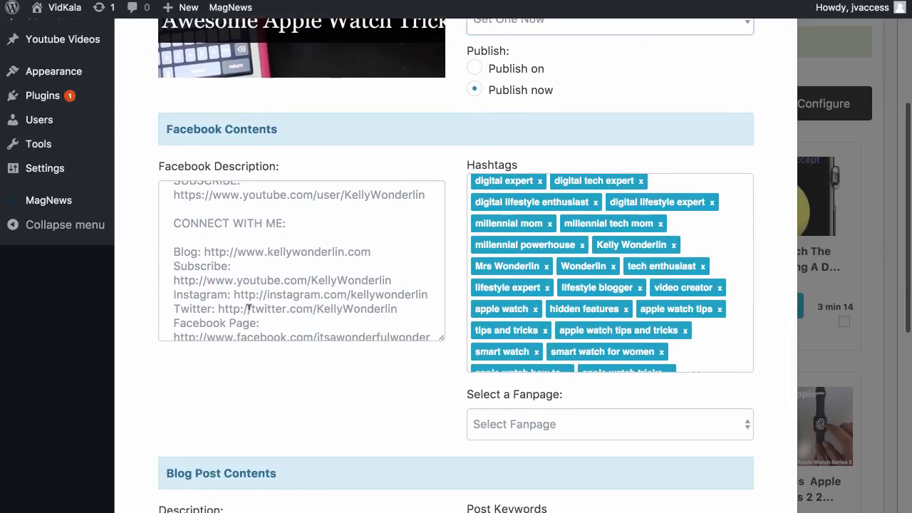
mouse_move(442, 420)
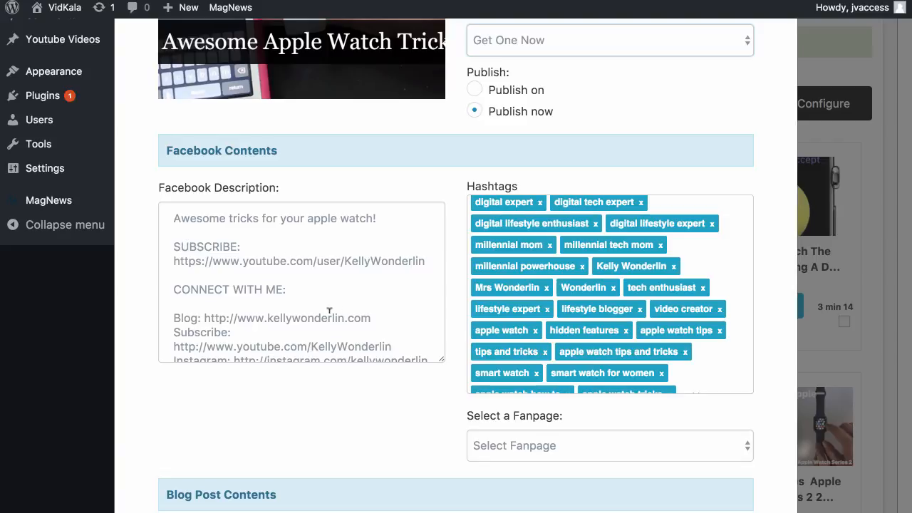
scroll(down, 3)
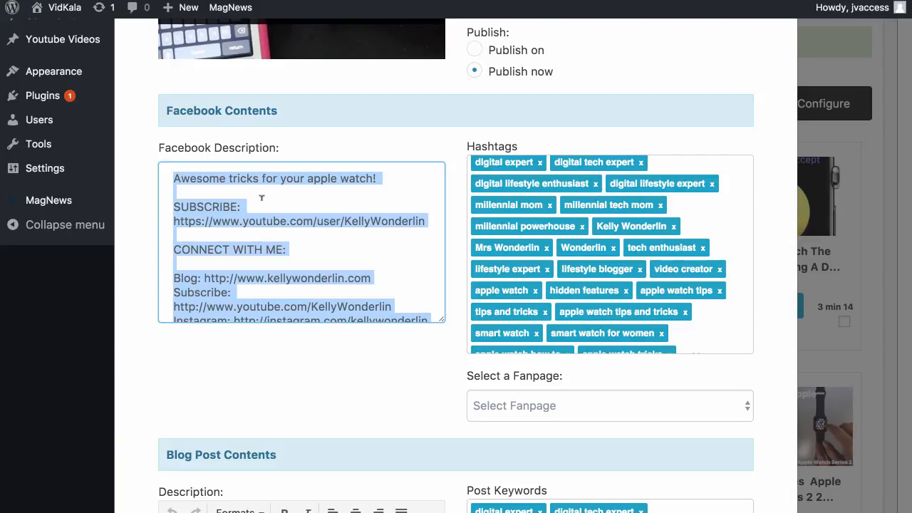
text(5)
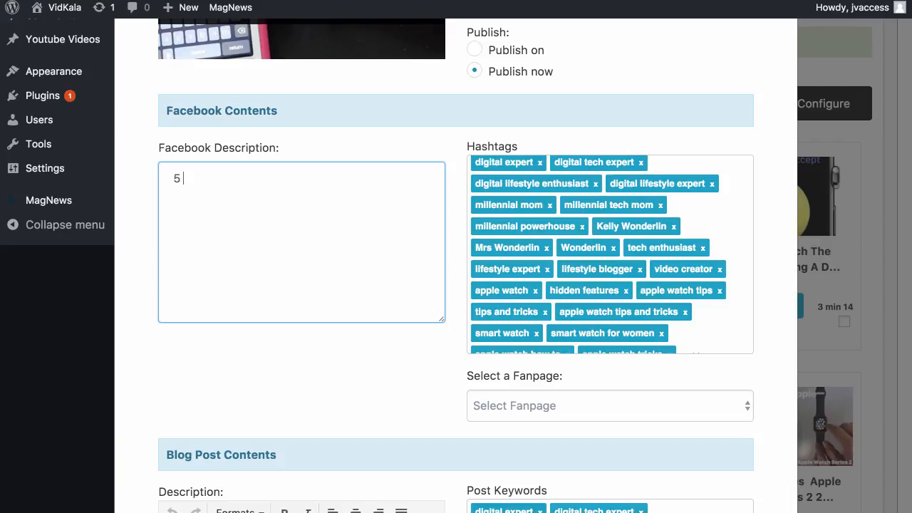
text(A)
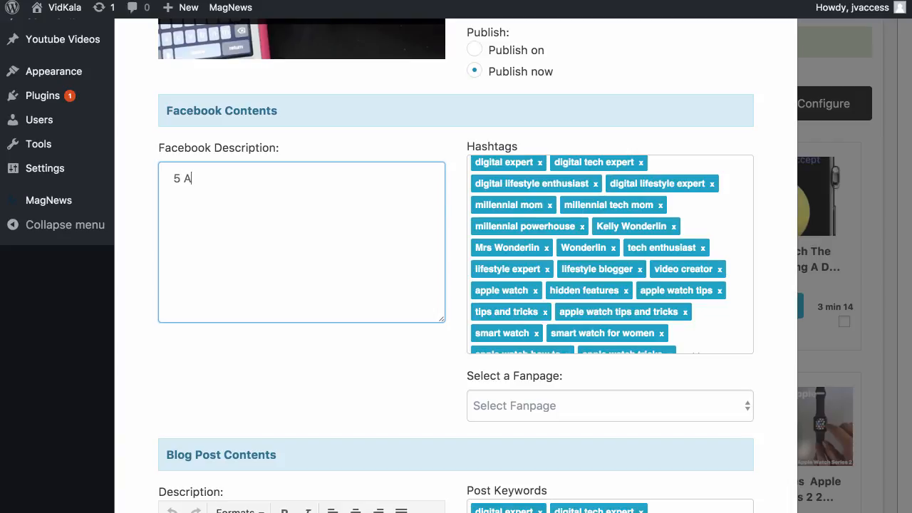
text(wesomethings you didnt know you could do)
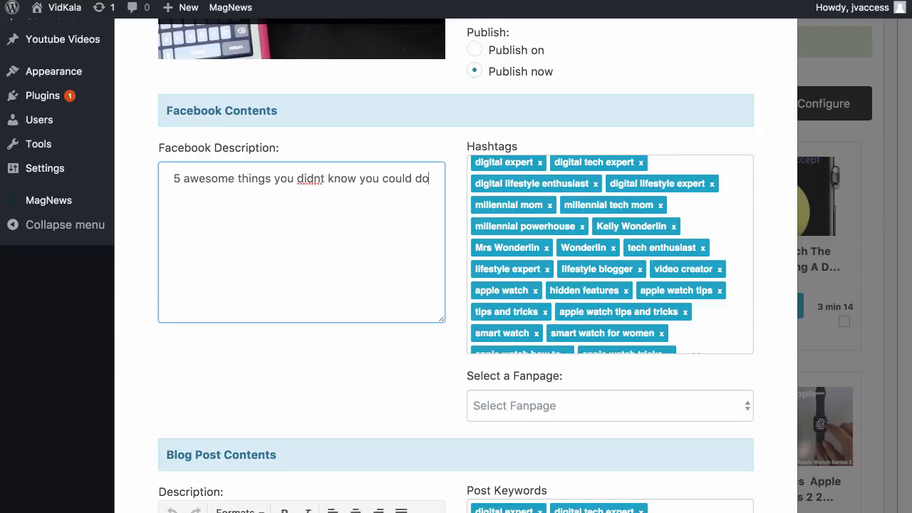
text(with the ap)
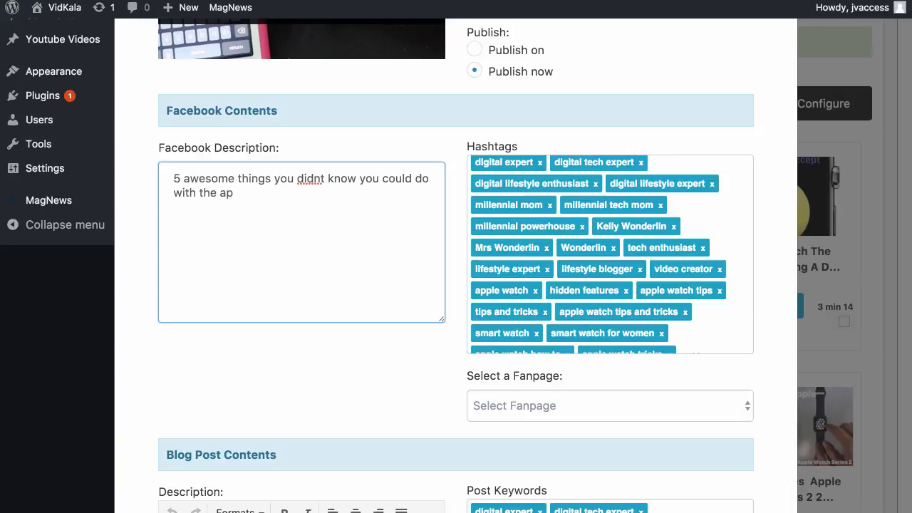
text(Apple watc)
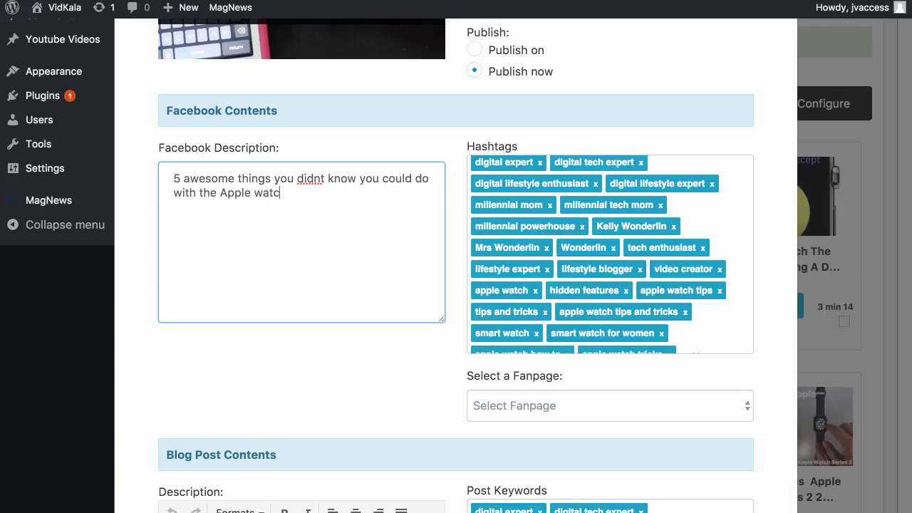
text(h!)
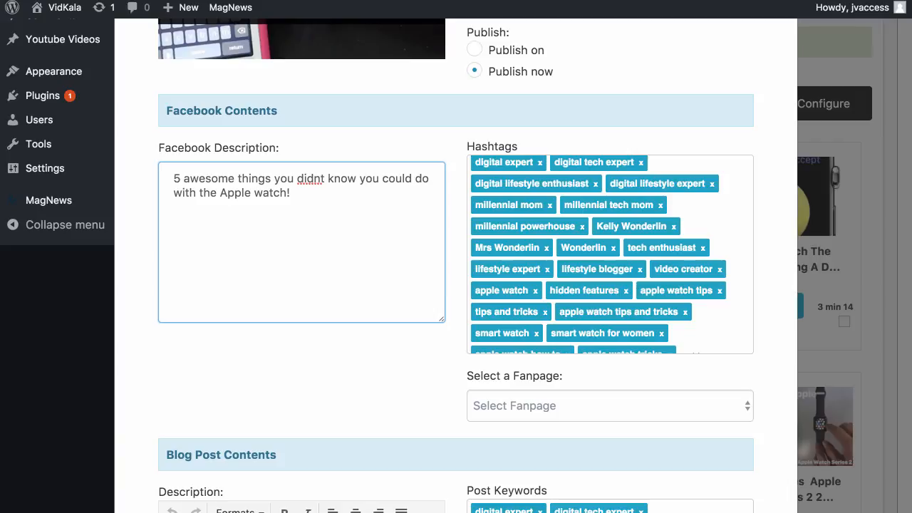
text(h)
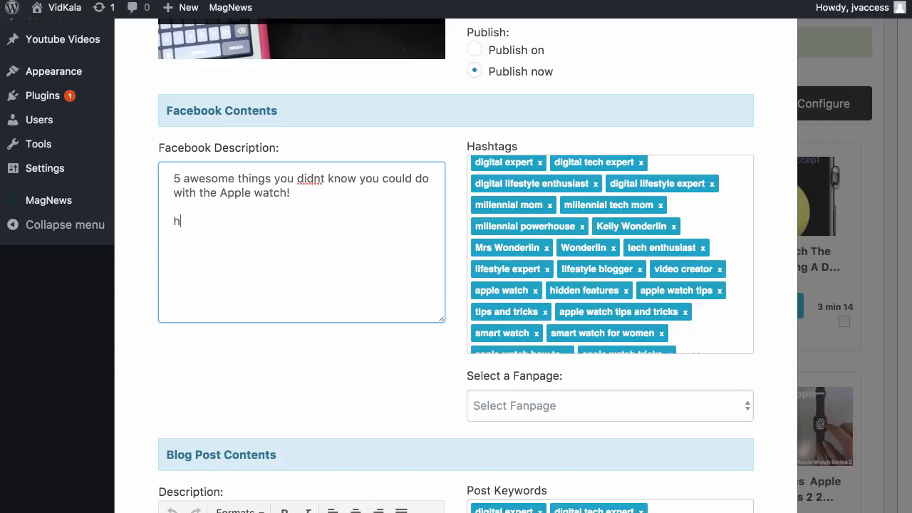
text(ttp://sams)
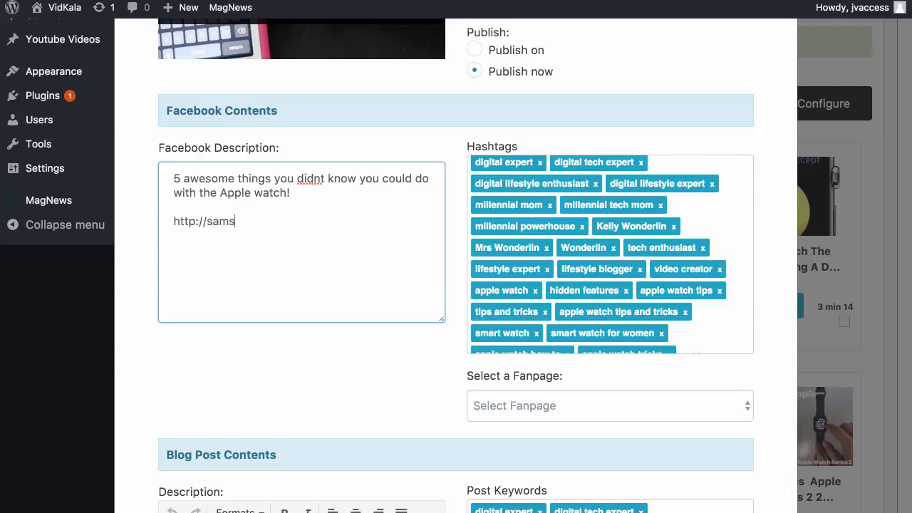
text(previews.com)
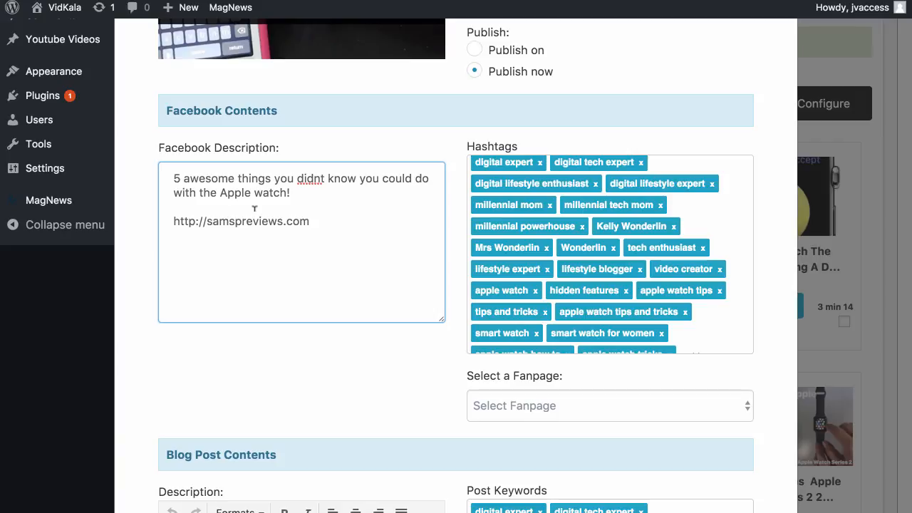
click(610, 404)
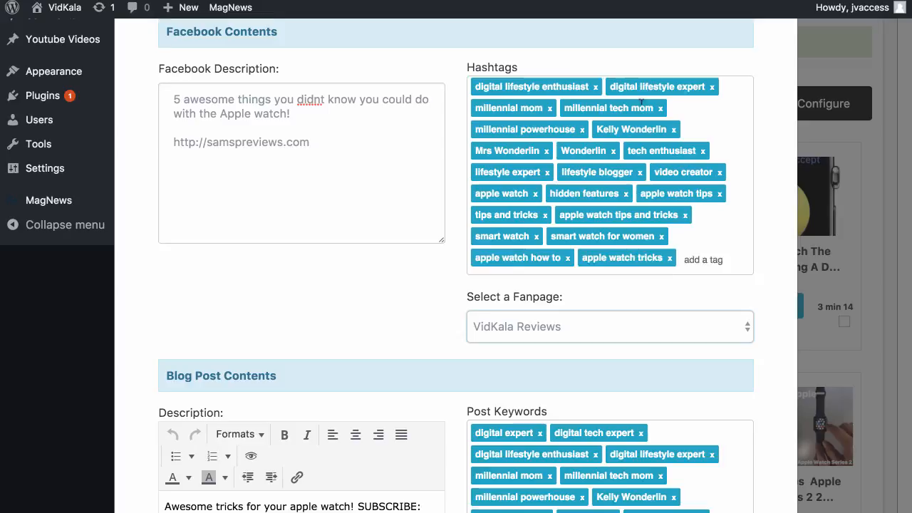
Scroll down to the Blog Post Contents description editor holding the imported video text.
scroll(down, 3)
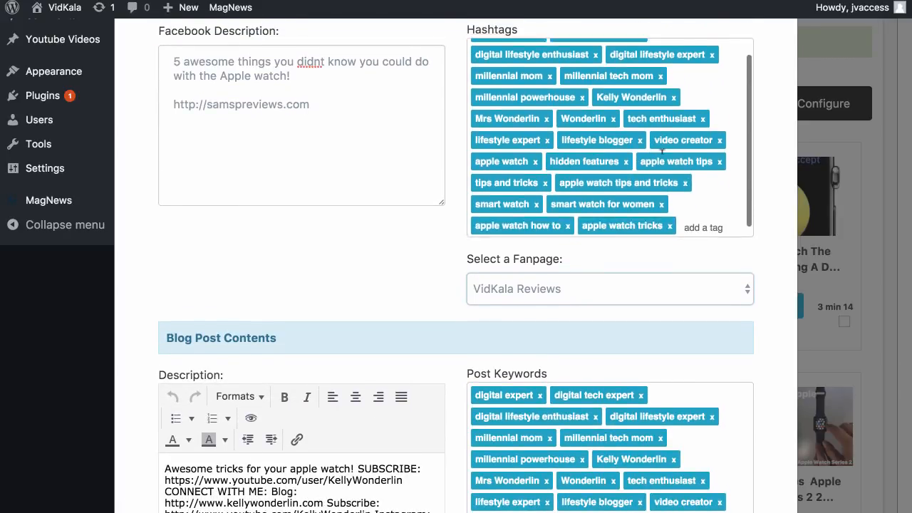
scroll(down, 3)
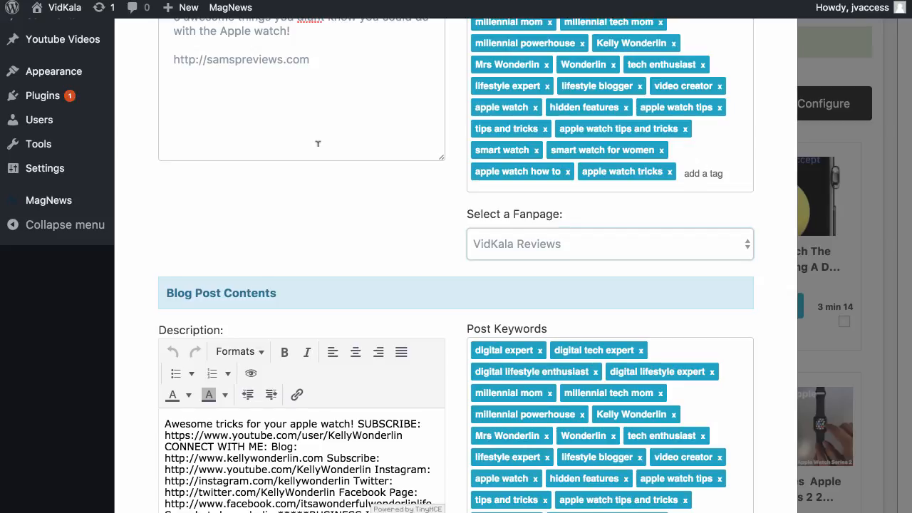
scroll(down, 3)
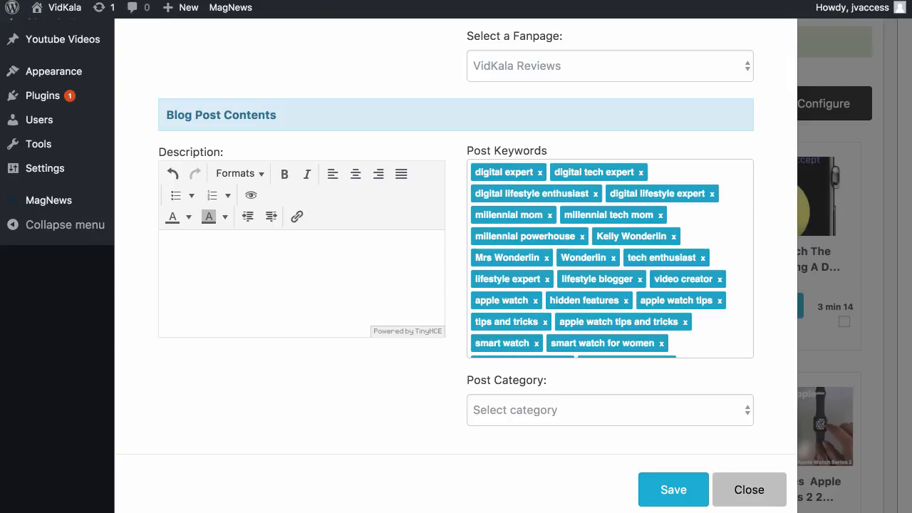
Enter 'Example' as the blog post description.
text(Example)
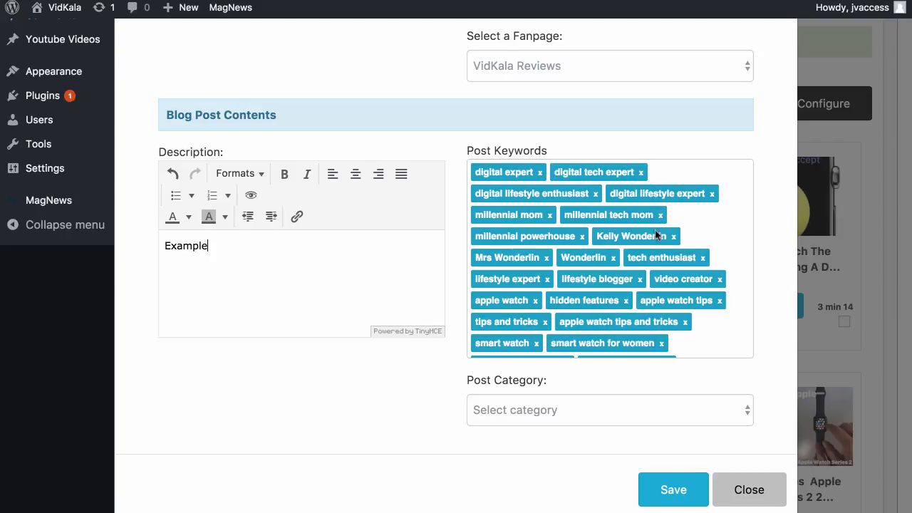
mouse_move(641, 328)
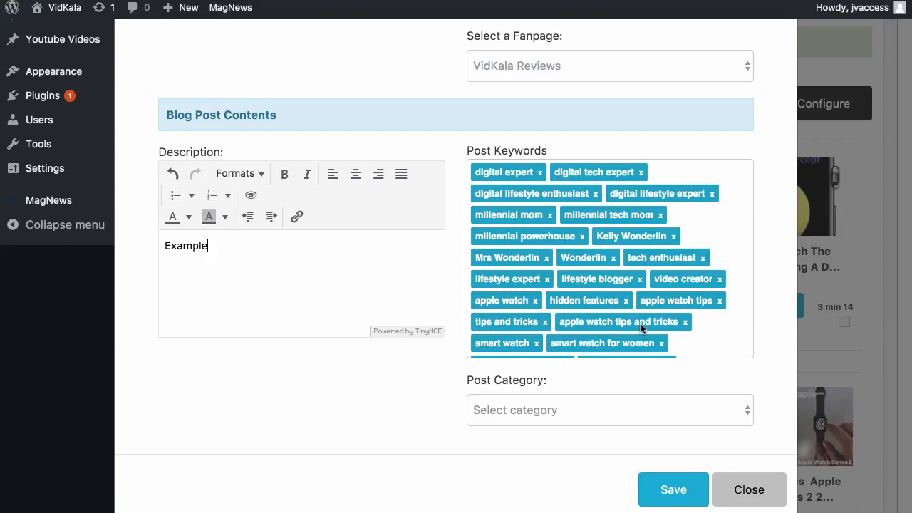
mouse_move(681, 349)
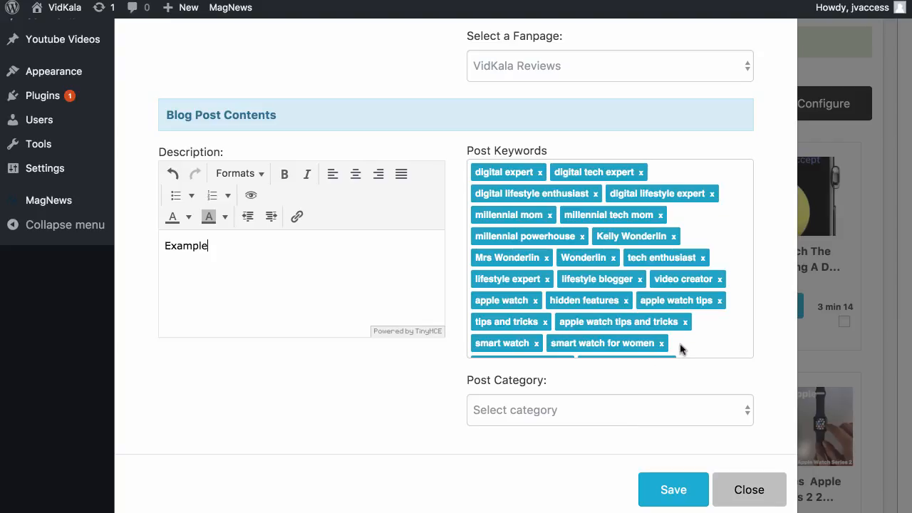
click(610, 411)
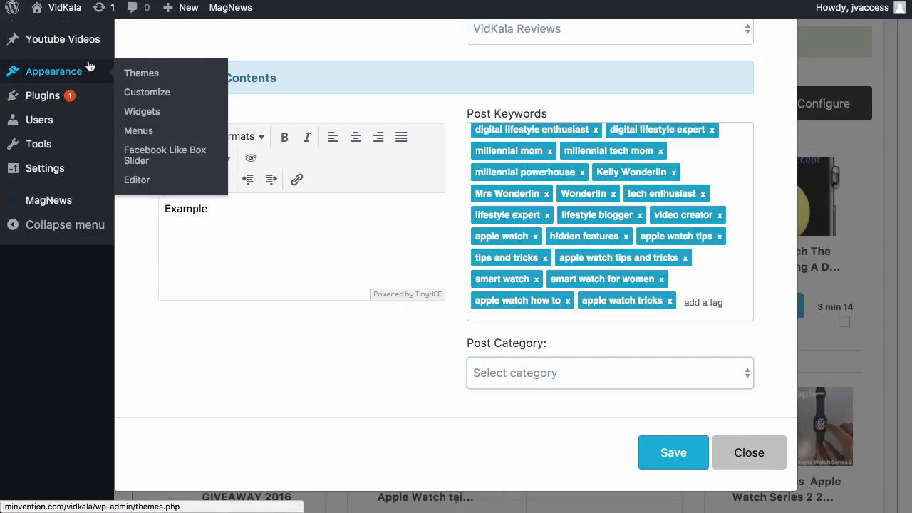
Open the Post Category list showing Uncategorized and Categories 1–5.
click(610, 373)
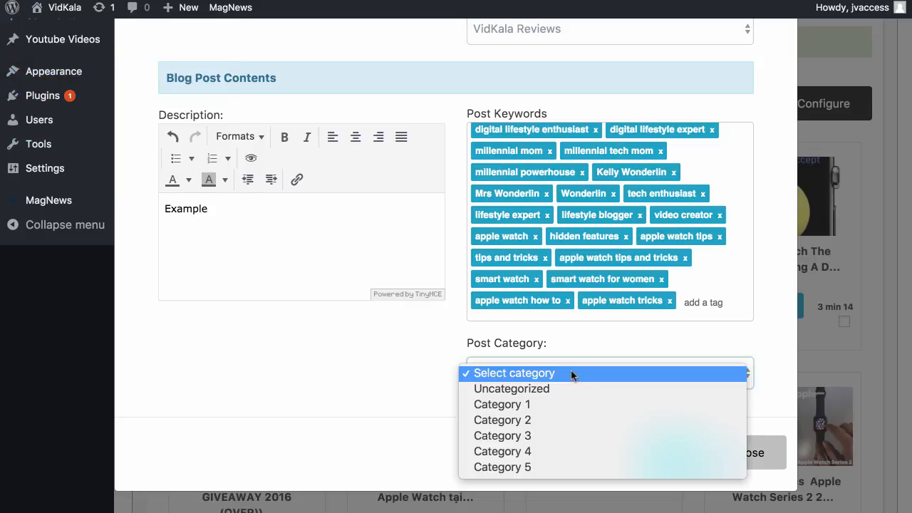
mouse_move(501, 450)
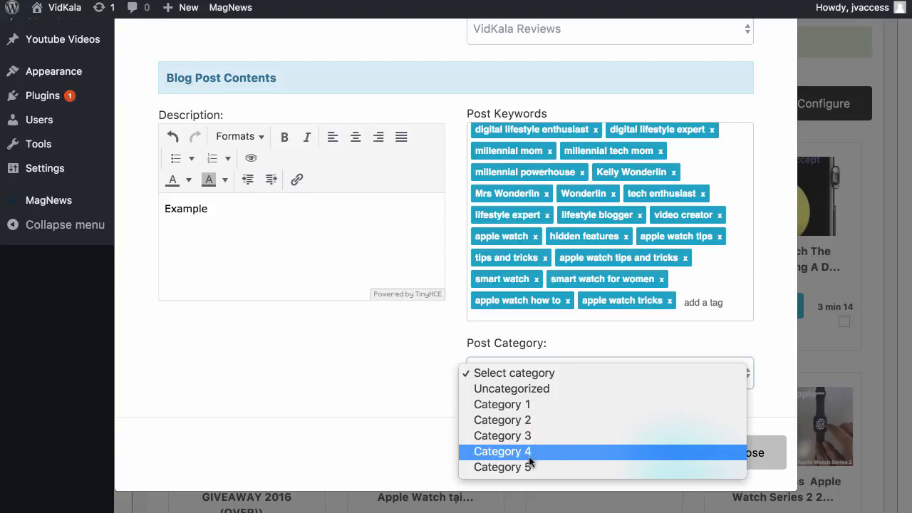
mouse_move(502, 404)
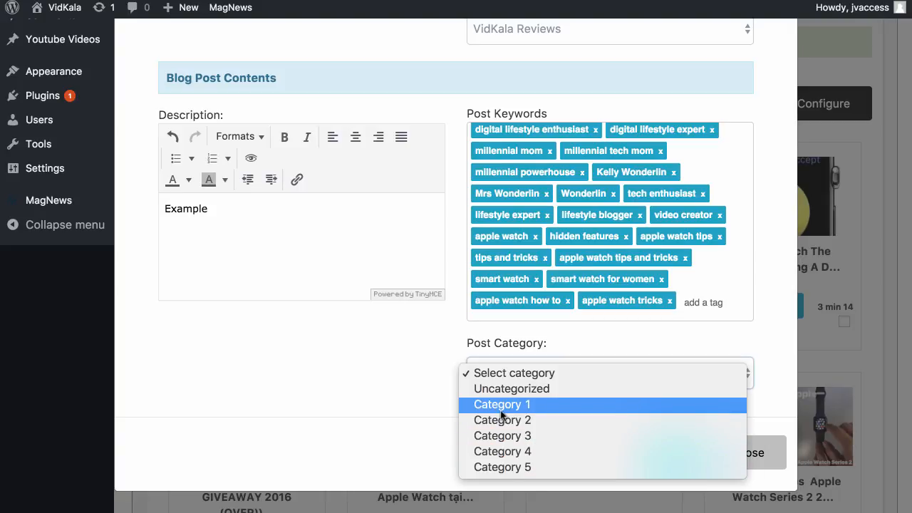
mouse_move(501, 451)
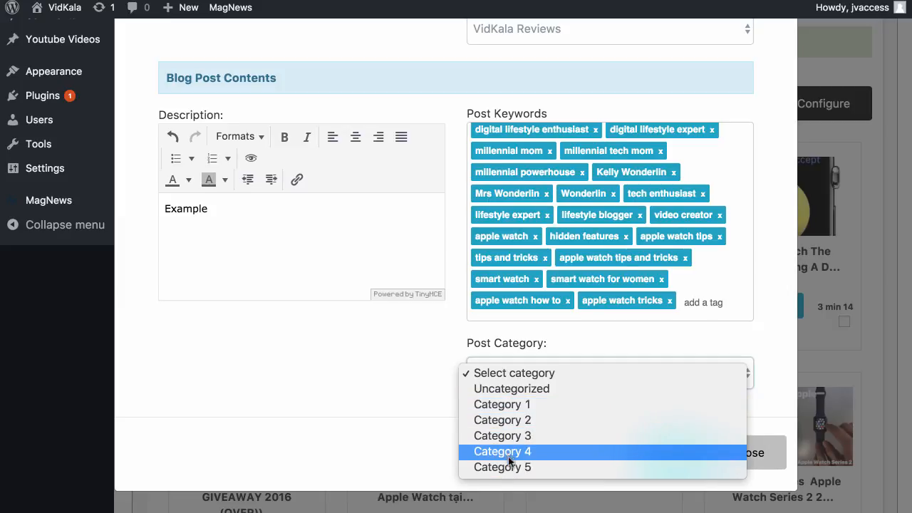
mouse_move(502, 467)
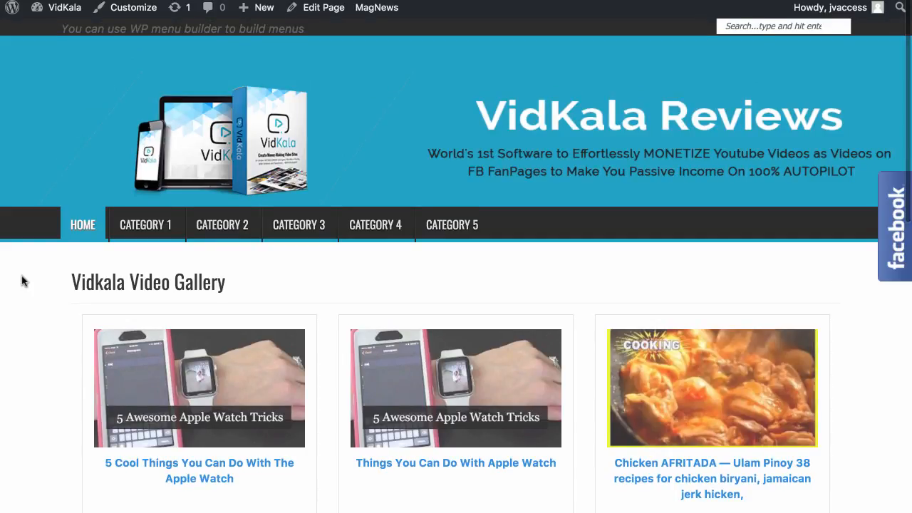
Open the '5 Cool Things You Can Do With The Apple Watch' post from the site gallery.
scroll(down, 3)
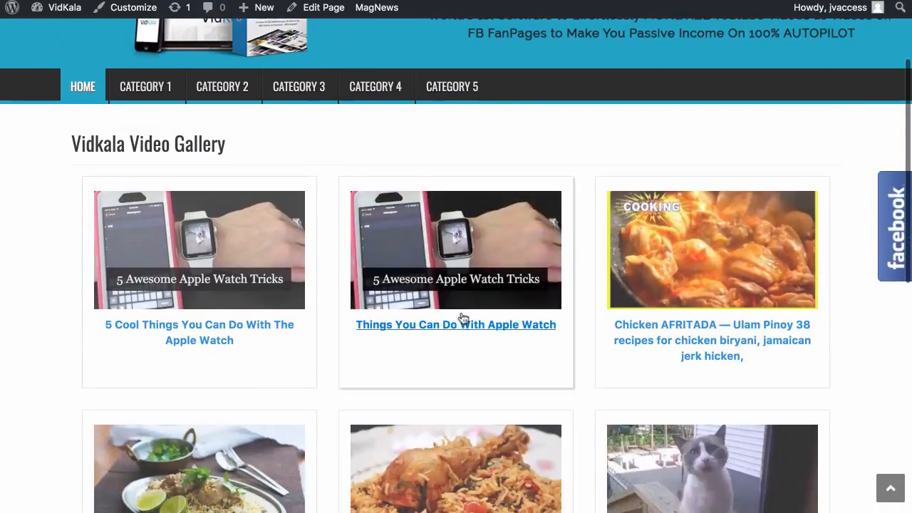
mouse_move(184, 335)
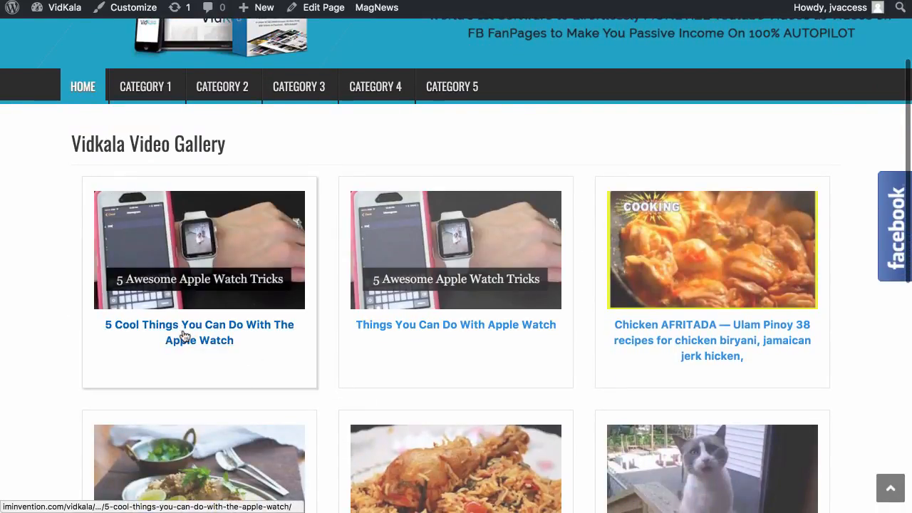
click(199, 324)
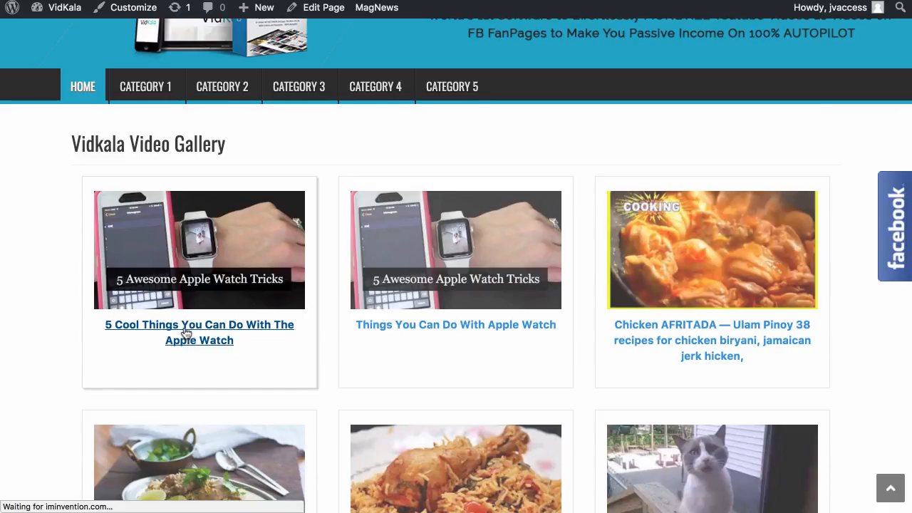
Scroll through the published post, highlighting the Example description beneath the orange Get One Now button.
click(199, 332)
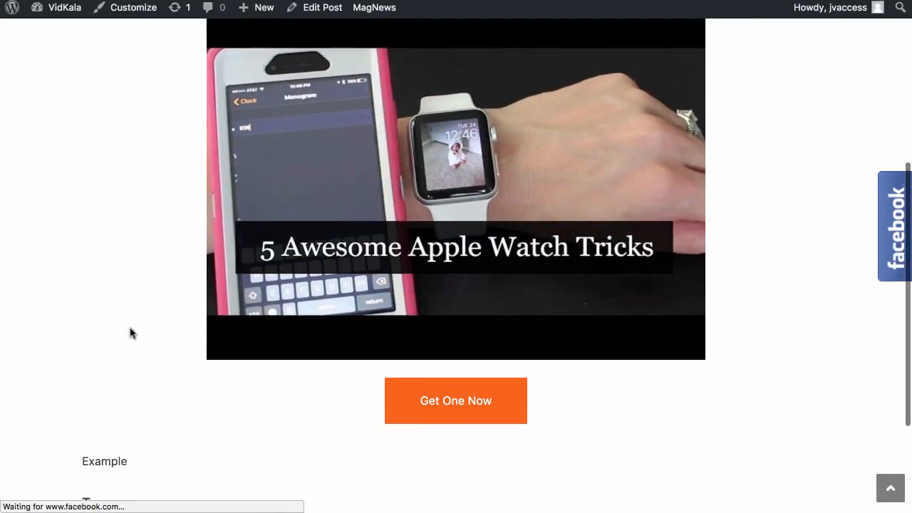
scroll(up, 3)
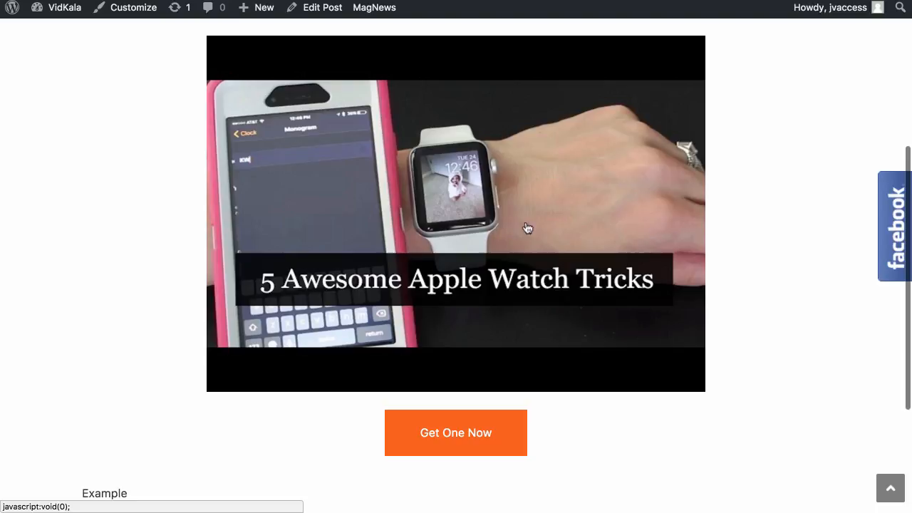
mouse_move(730, 191)
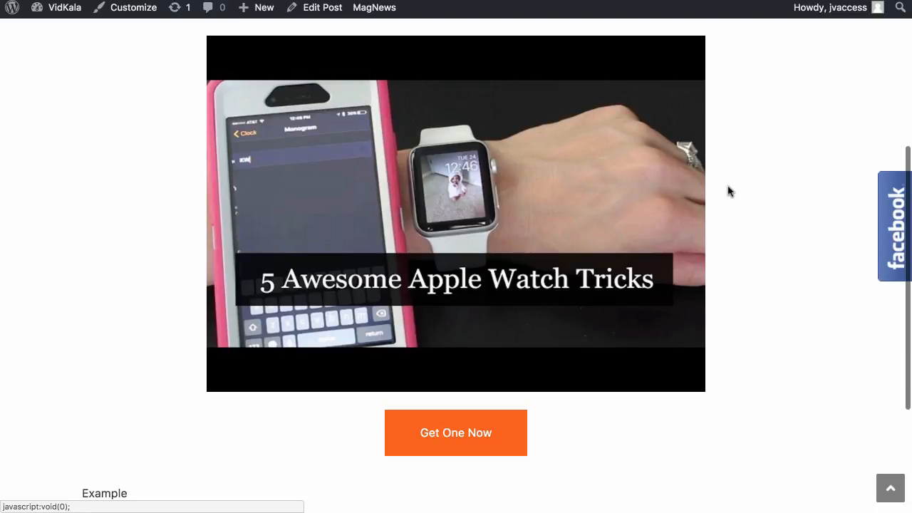
scroll(down, 3)
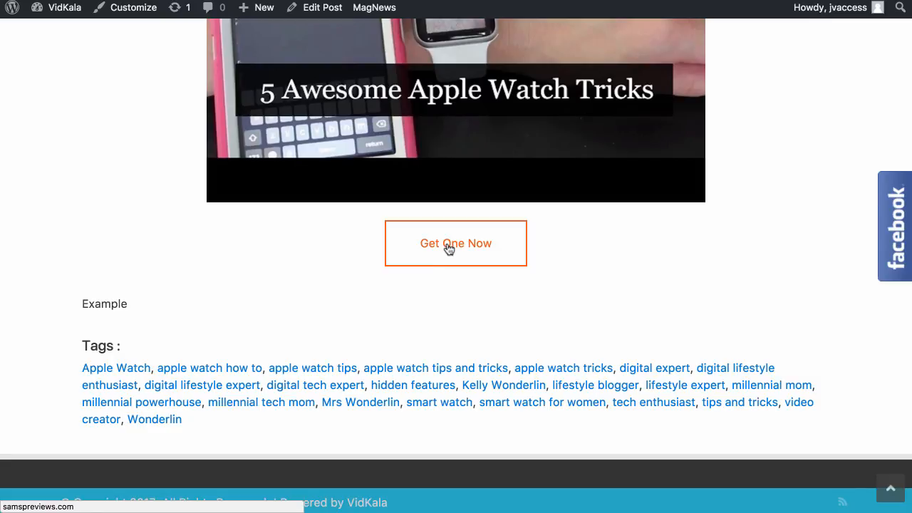
mouse_move(469, 255)
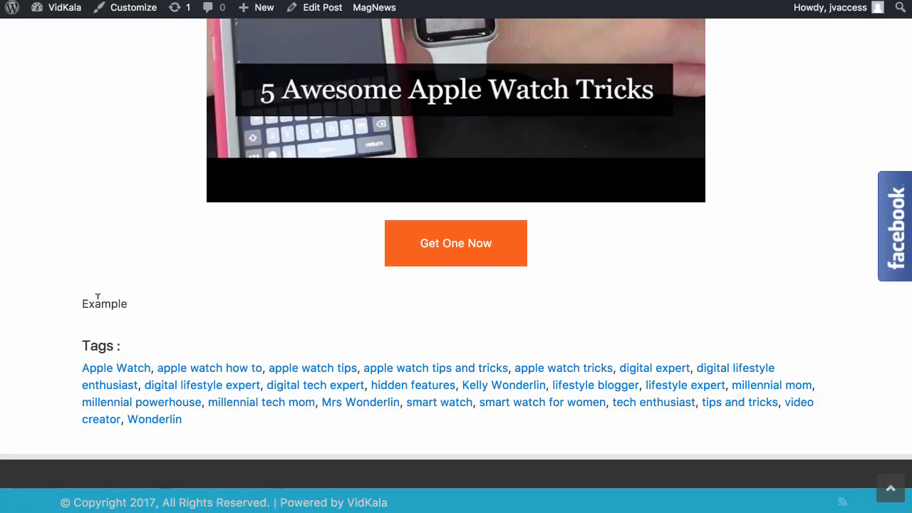
double_click(105, 303)
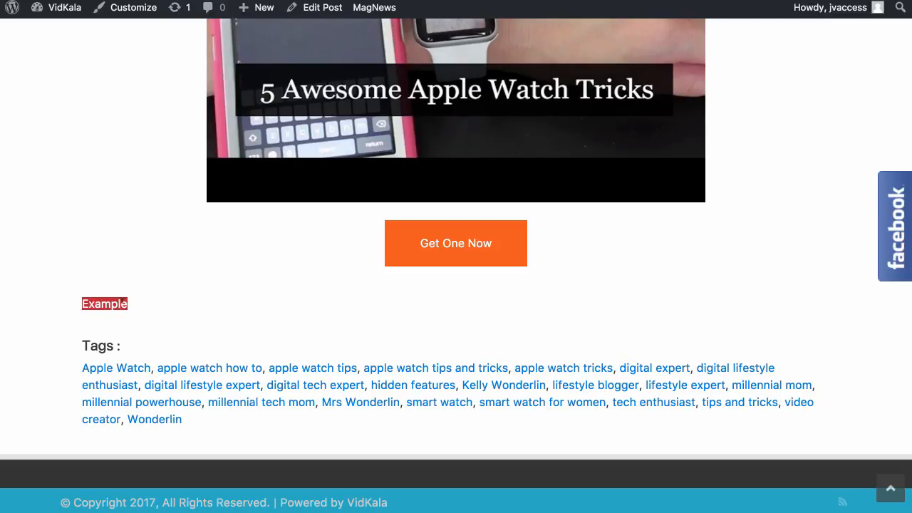
mouse_move(706, 374)
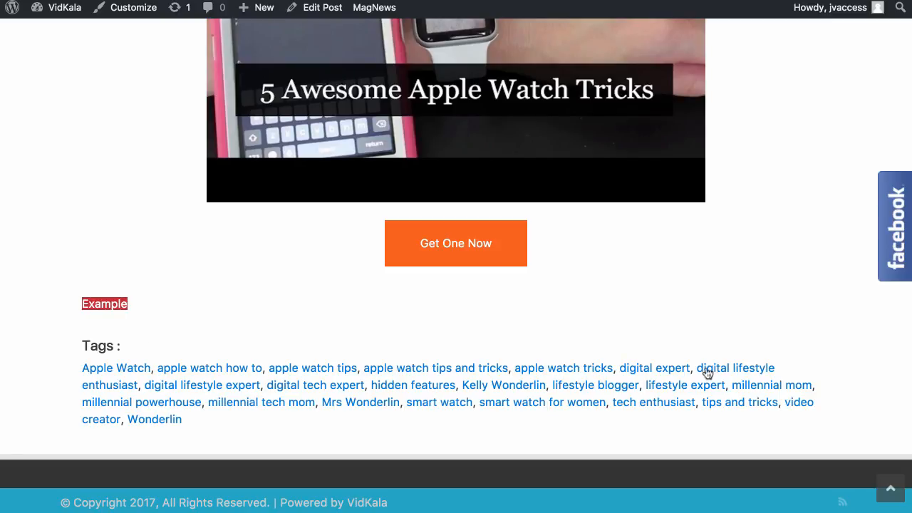
scroll(up, 3)
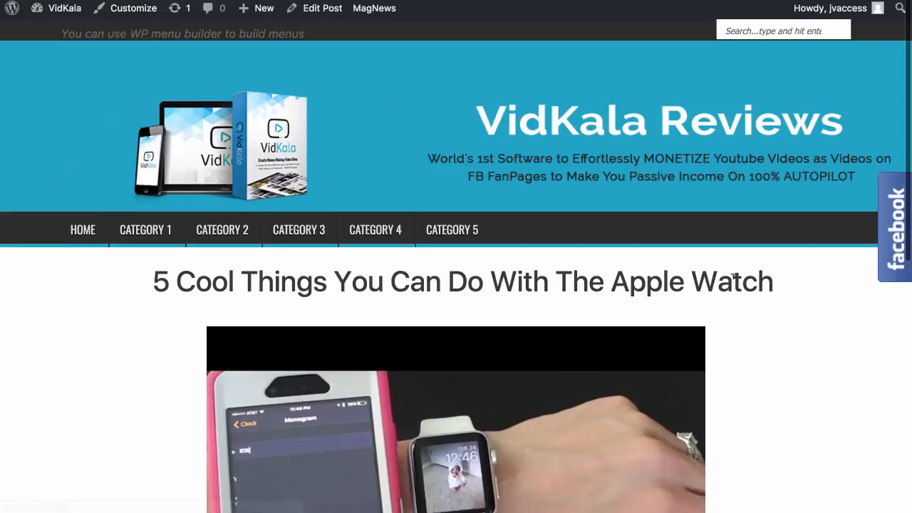
scroll(down, 3)
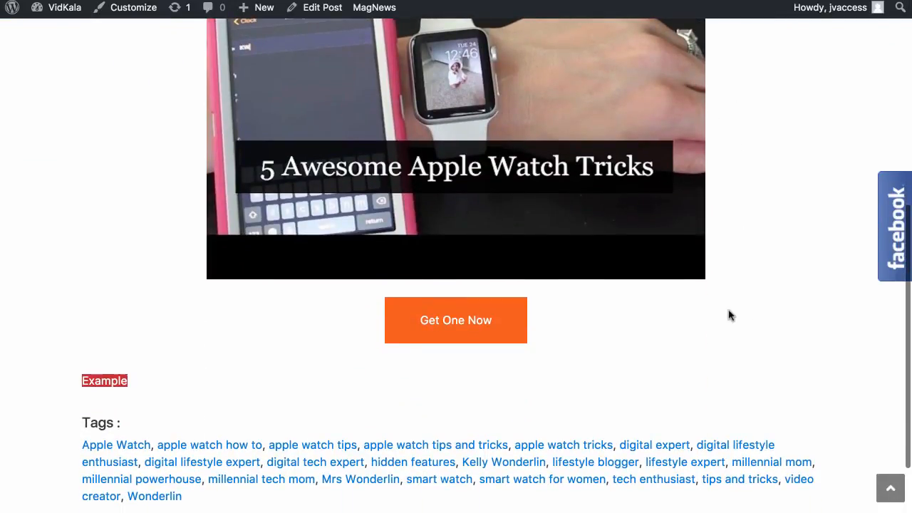
scroll(up, 3)
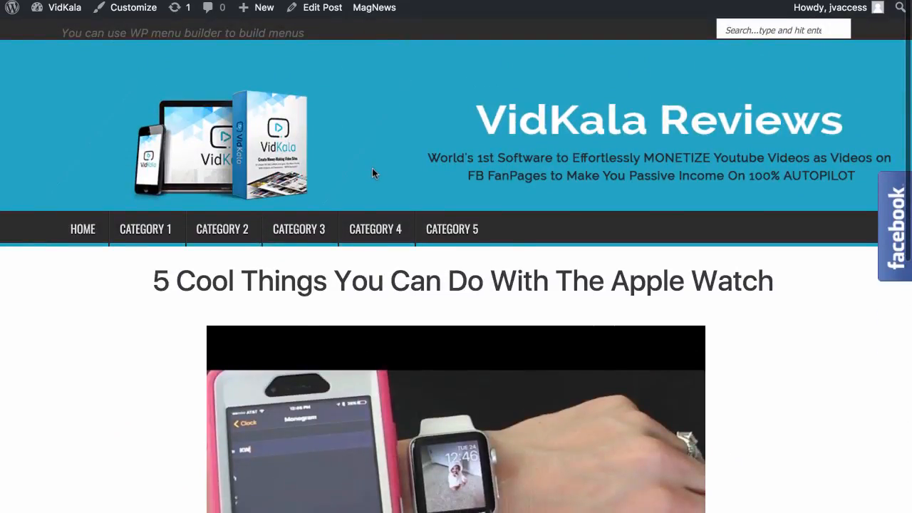
mouse_move(382, 199)
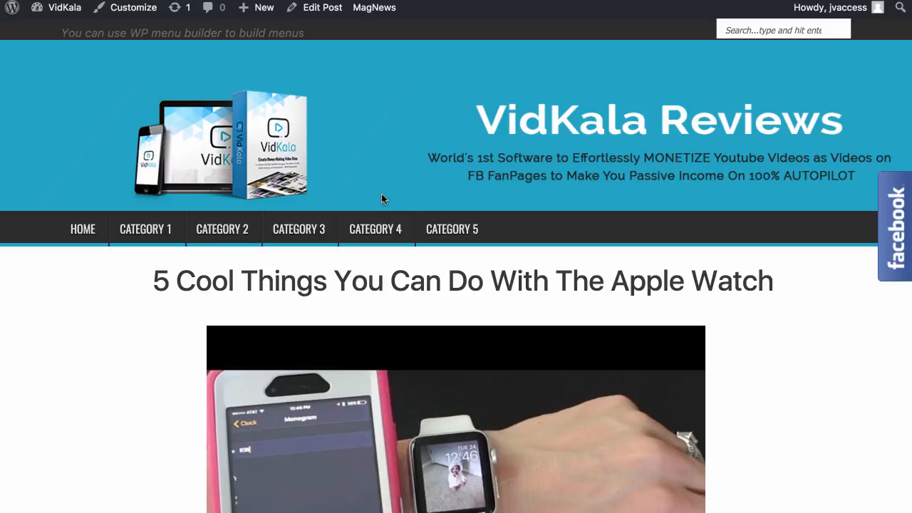
scroll(down, 3)
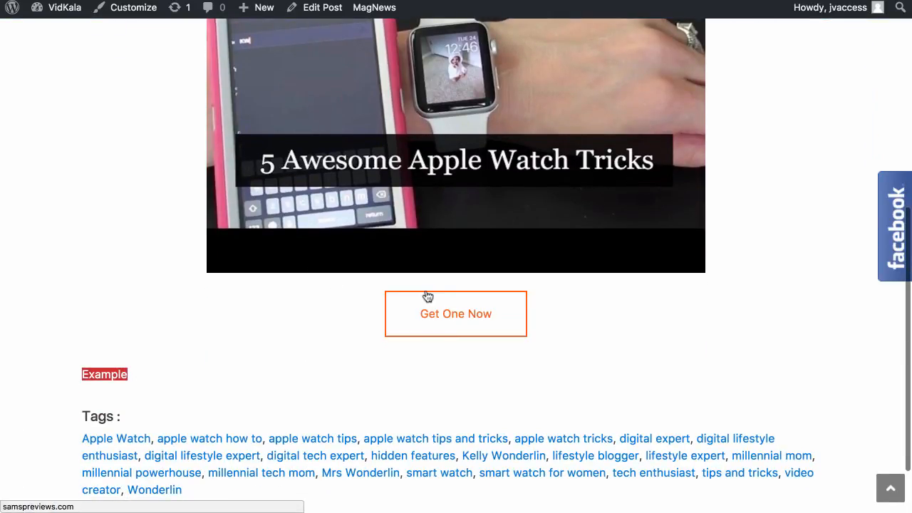
mouse_move(417, 317)
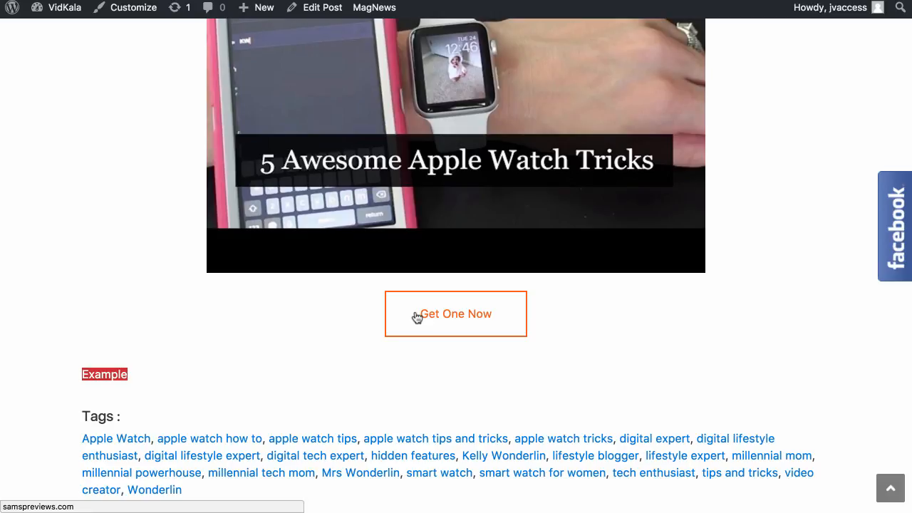
scroll(down, 3)
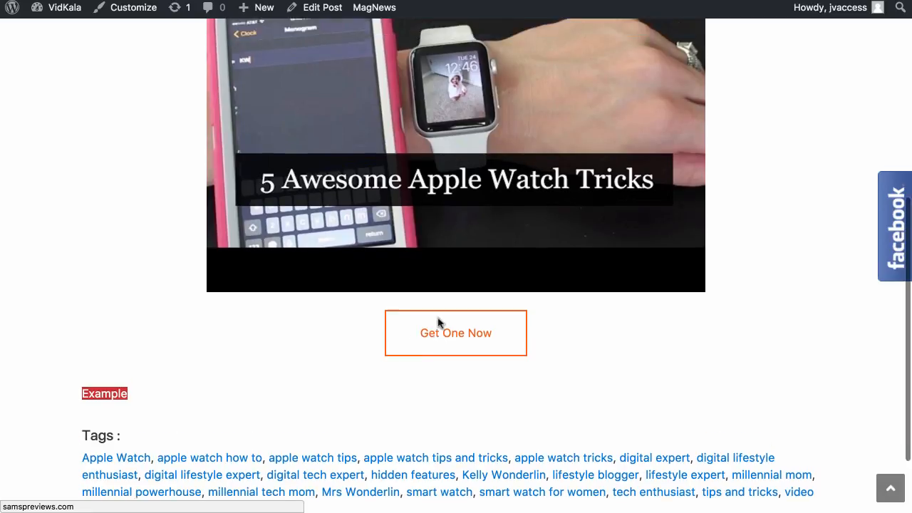
scroll(up, 3)
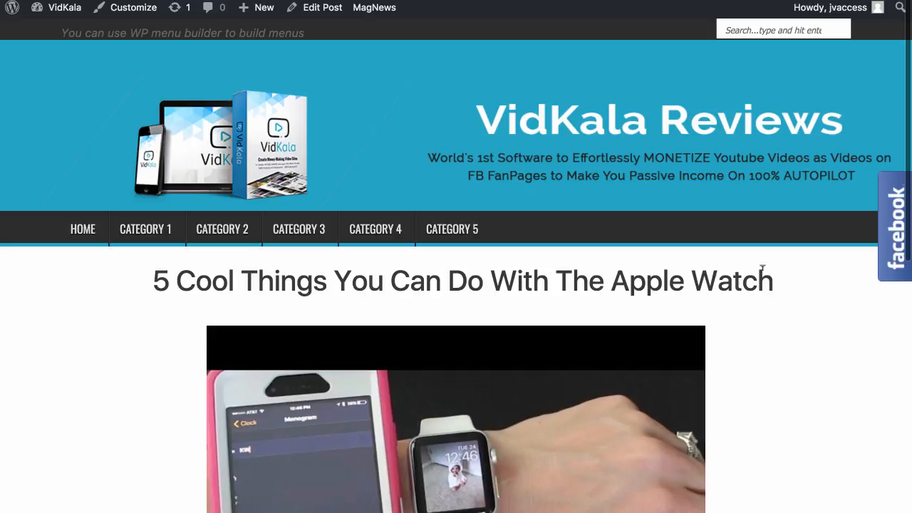
mouse_move(442, 279)
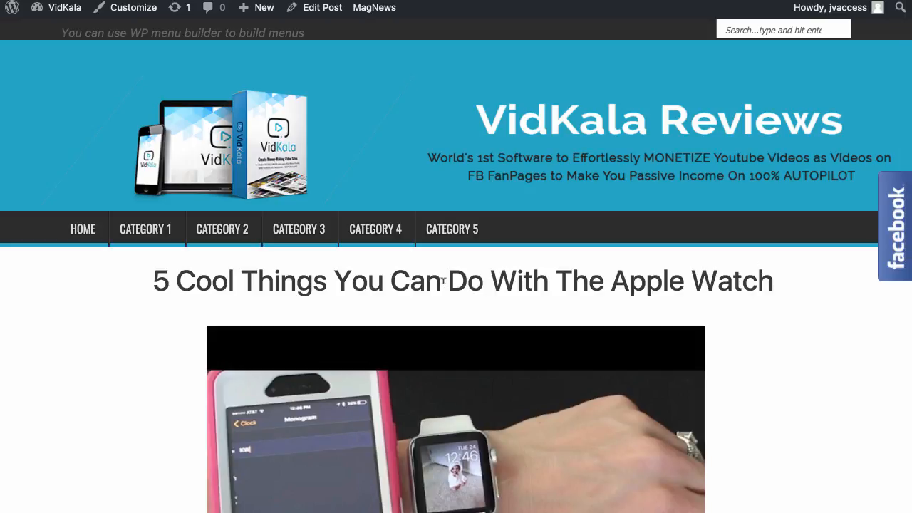